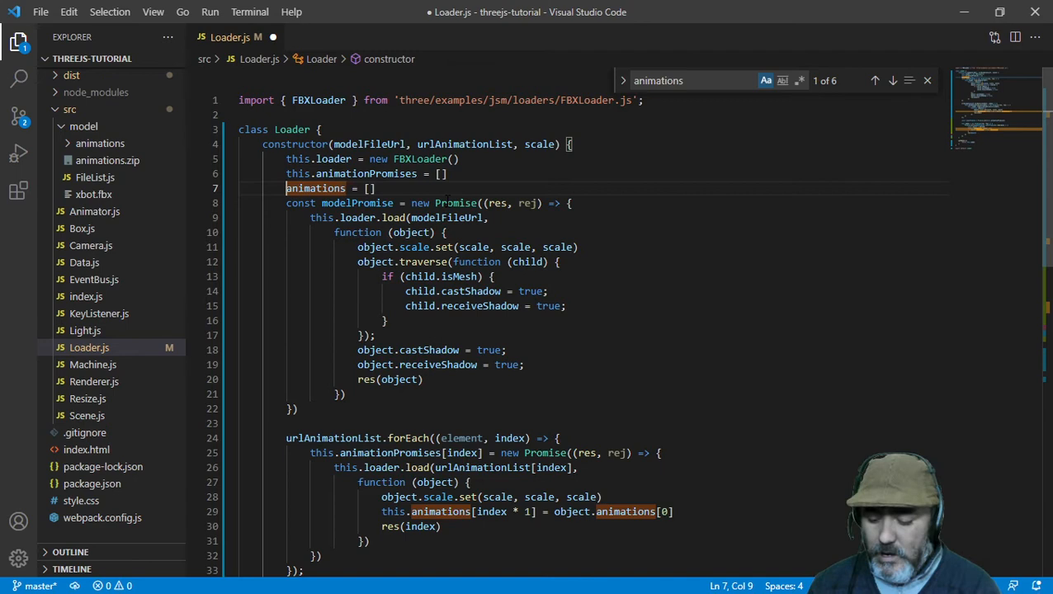
Step: Declare animations with let and make line 40 check the local animations.length > 0, then save
{"action": "type", "text": "let"}
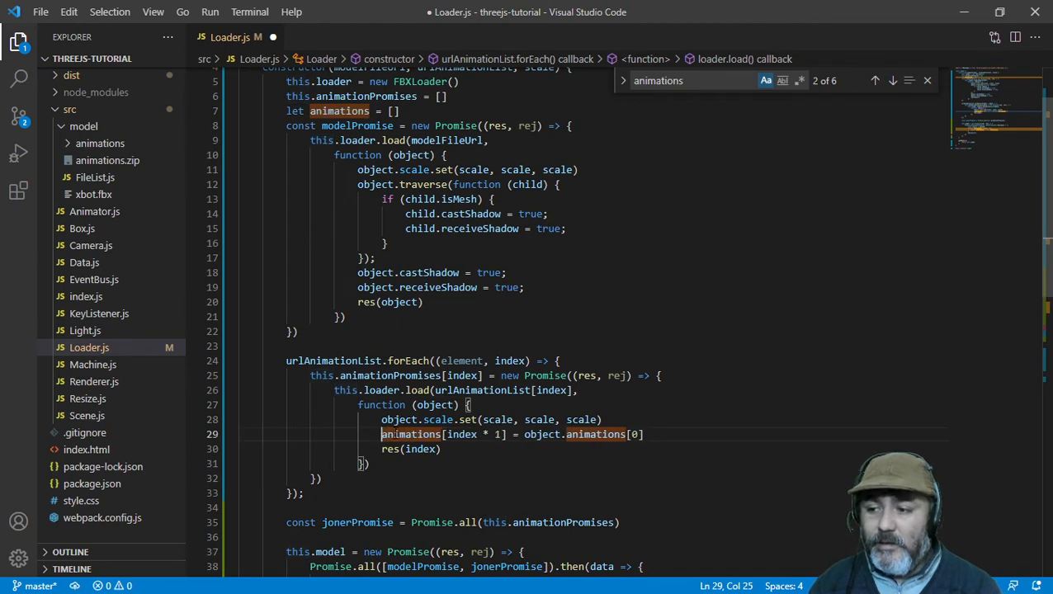
{"action": "mouse_move", "coordinate": [426, 426]}
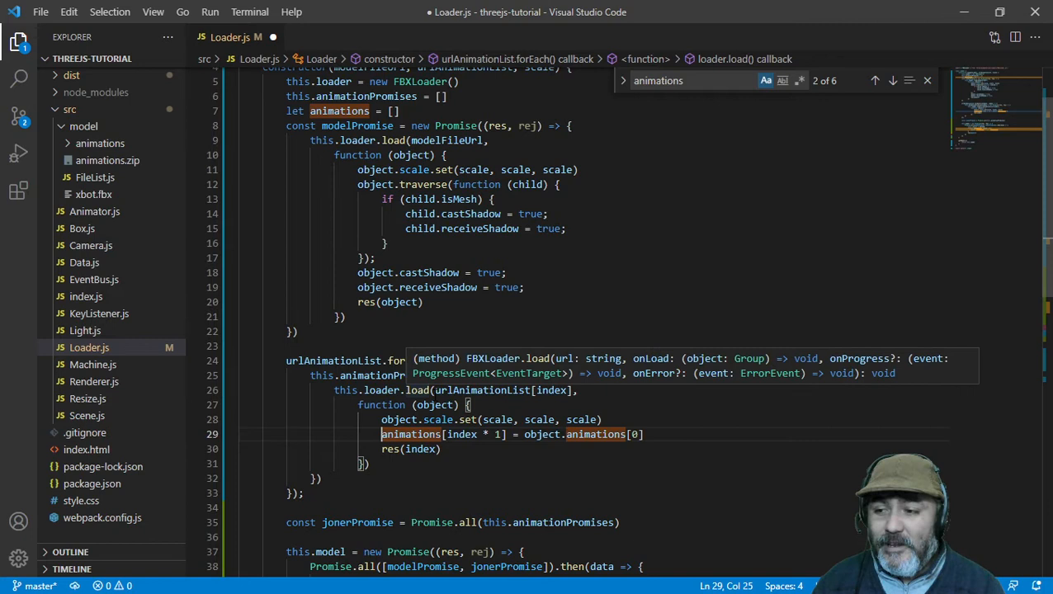
{"action": "scroll", "scroll_direction": "down", "scroll_amount": 3}
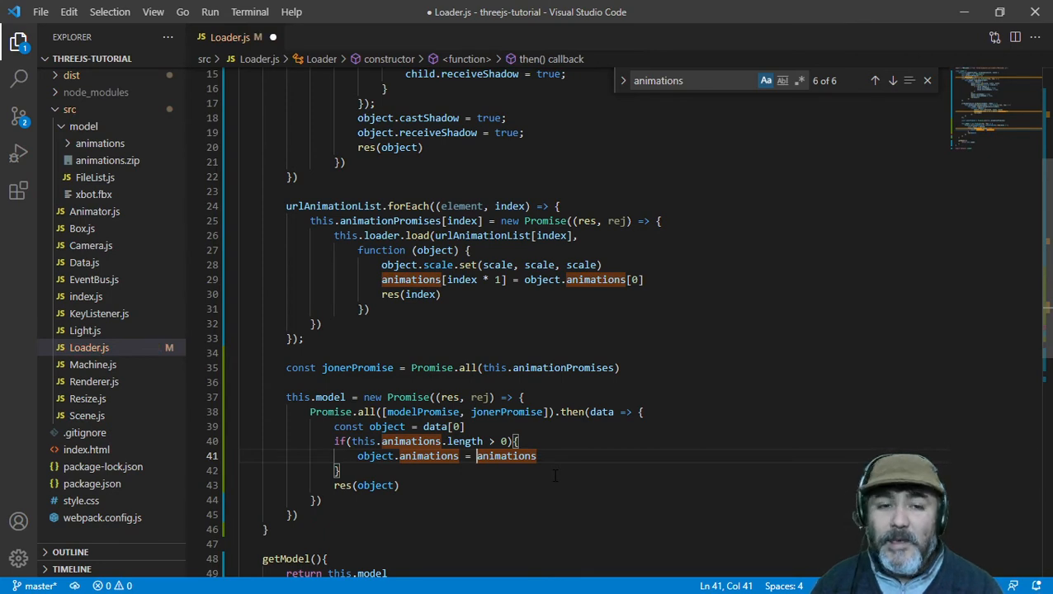
{"action": "mouse_move", "coordinate": [505, 456]}
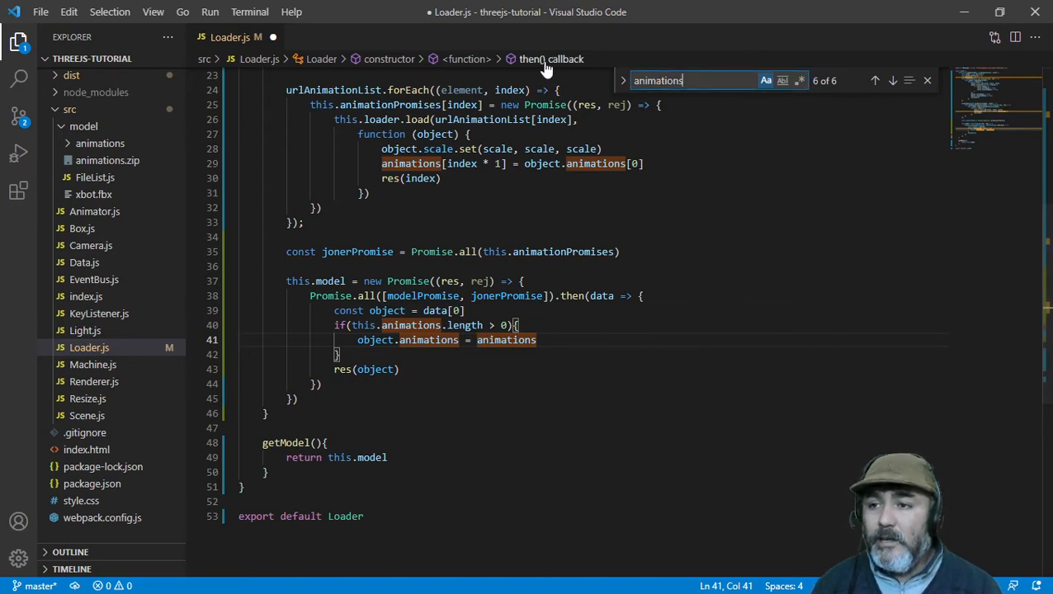
{"action": "left_click", "coordinate": [874, 79]}
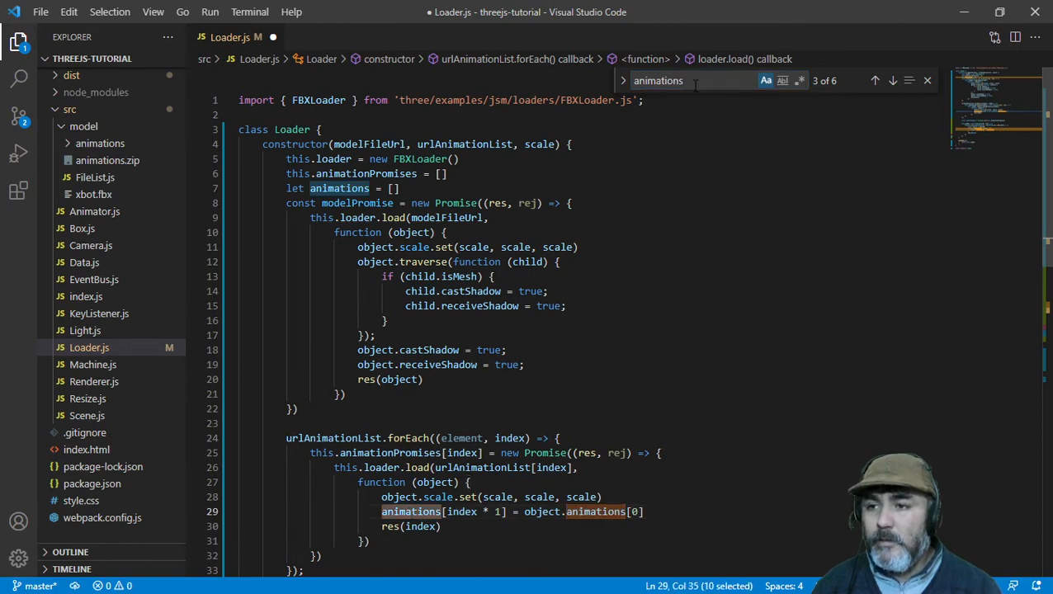
{"action": "left_click", "coordinate": [893, 80]}
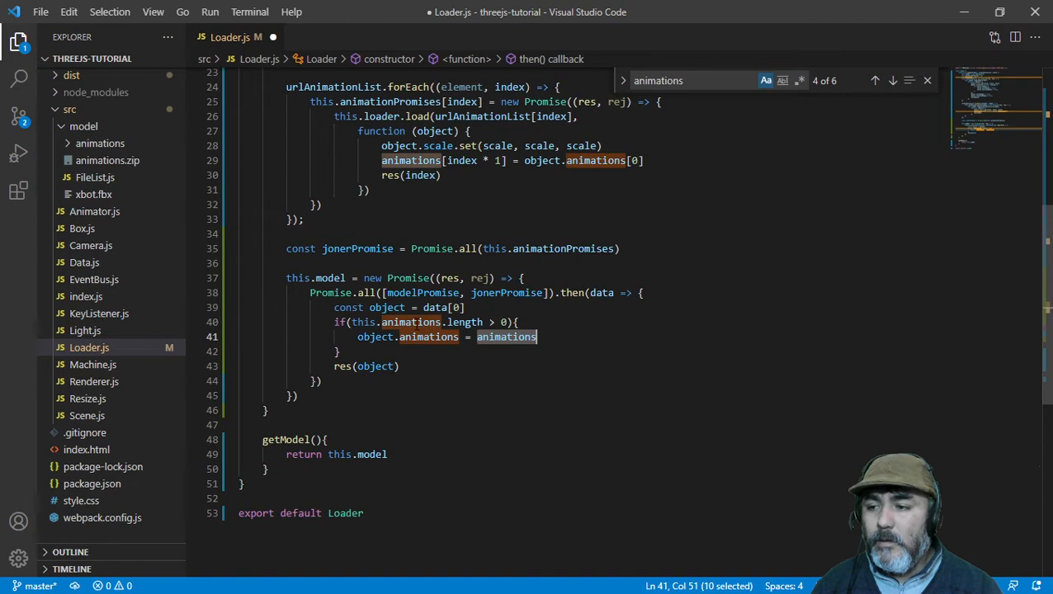
{"action": "double_click", "coordinate": [367, 322]}
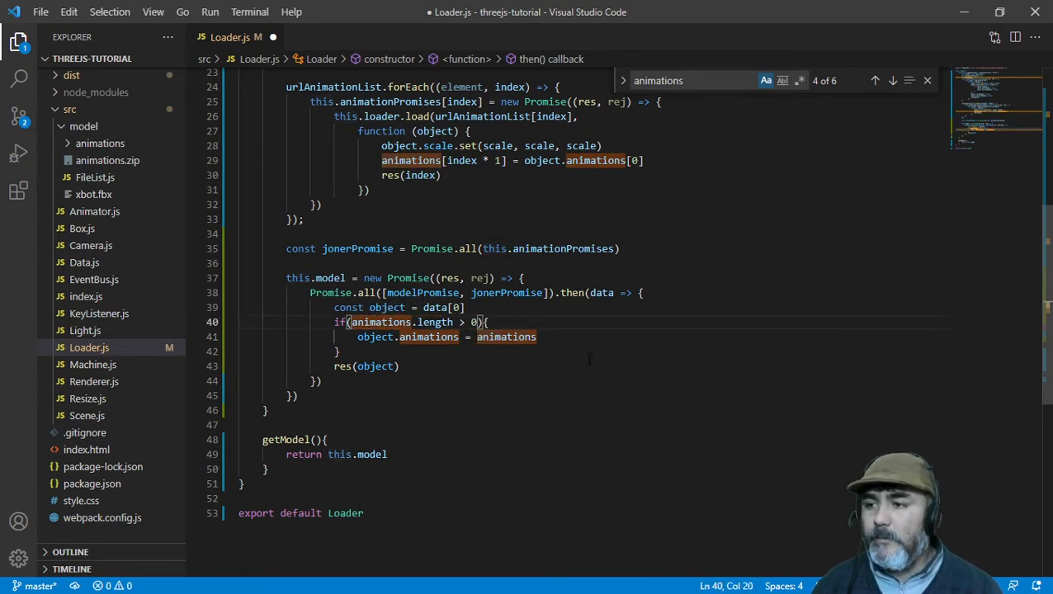
{"action": "key", "text": "Ctrl+s"}
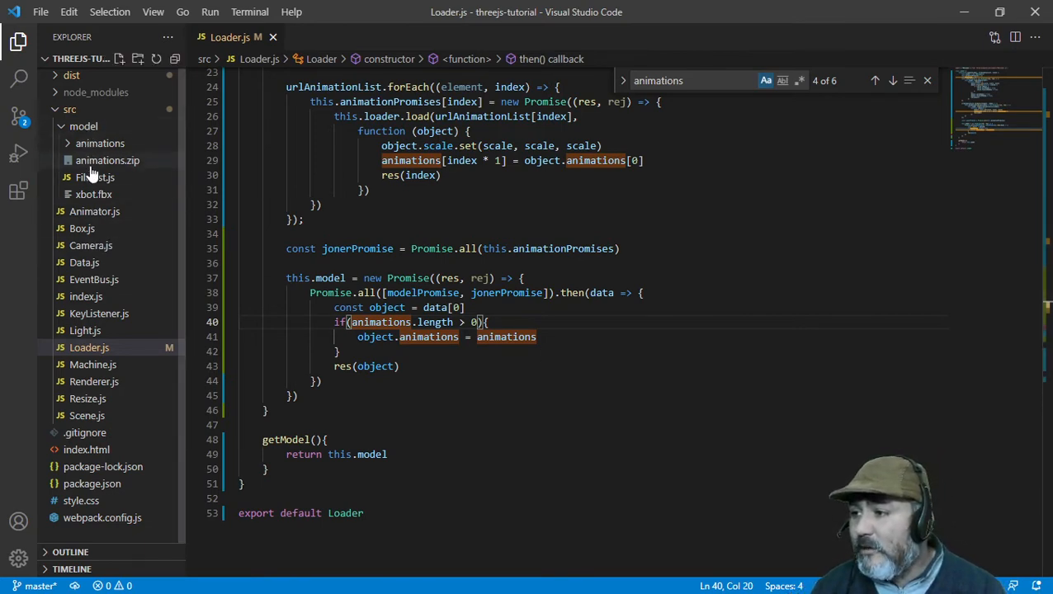
{"action": "mouse_move", "coordinate": [101, 142]}
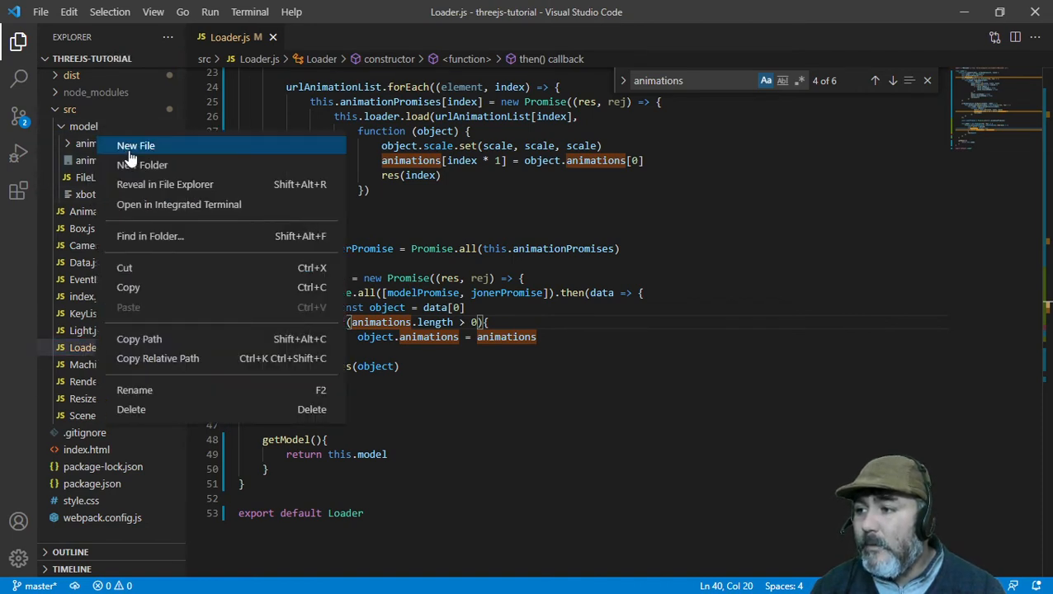
{"action": "mouse_move", "coordinate": [145, 152]}
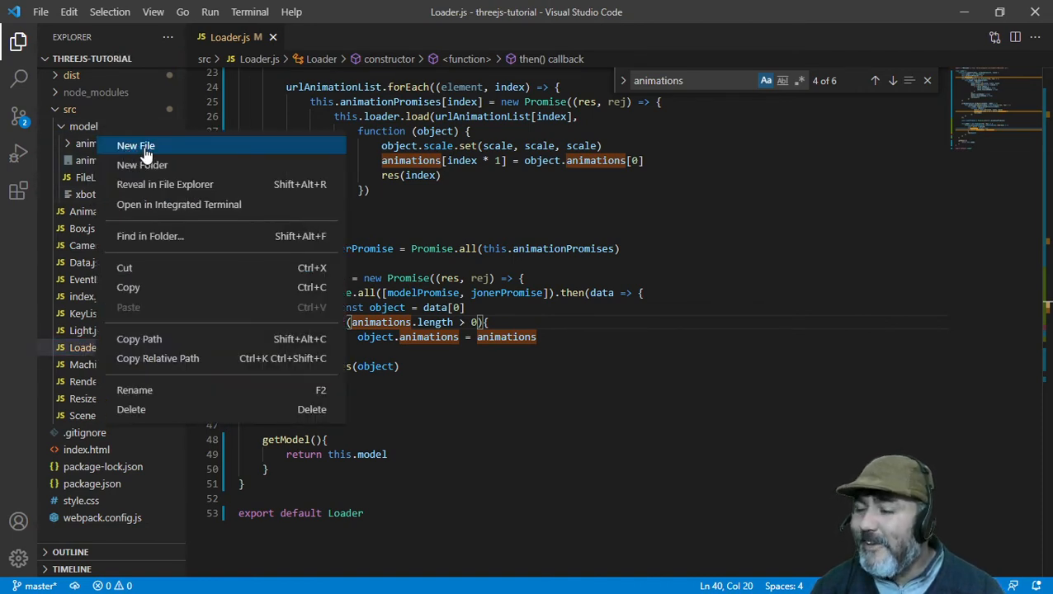
Step: Create a new Xbot.js file in the model folder
{"action": "left_click", "coordinate": [135, 145]}
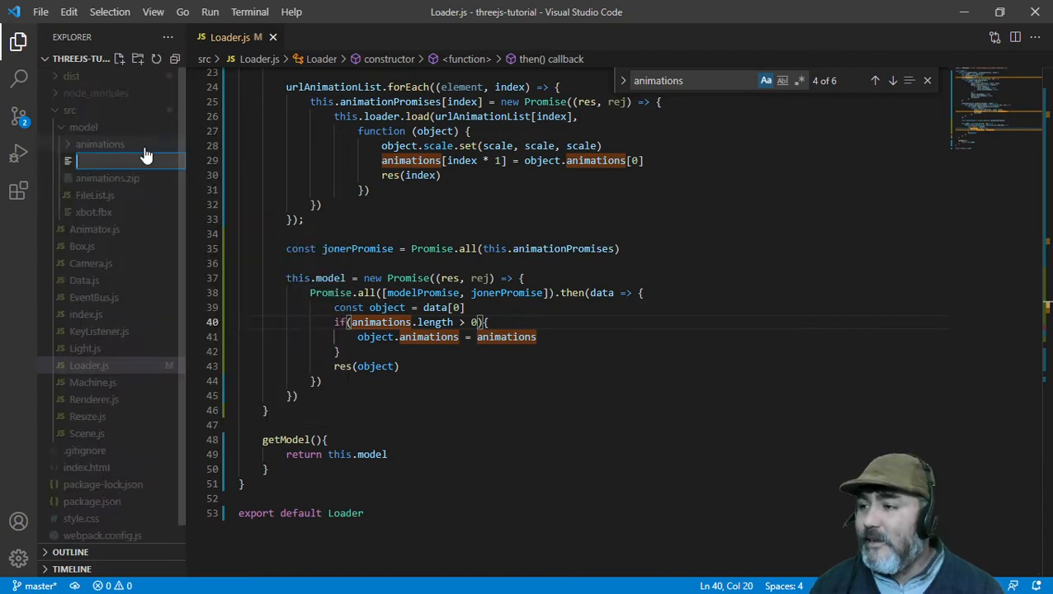
{"action": "type", "text": "Xbot.js"}
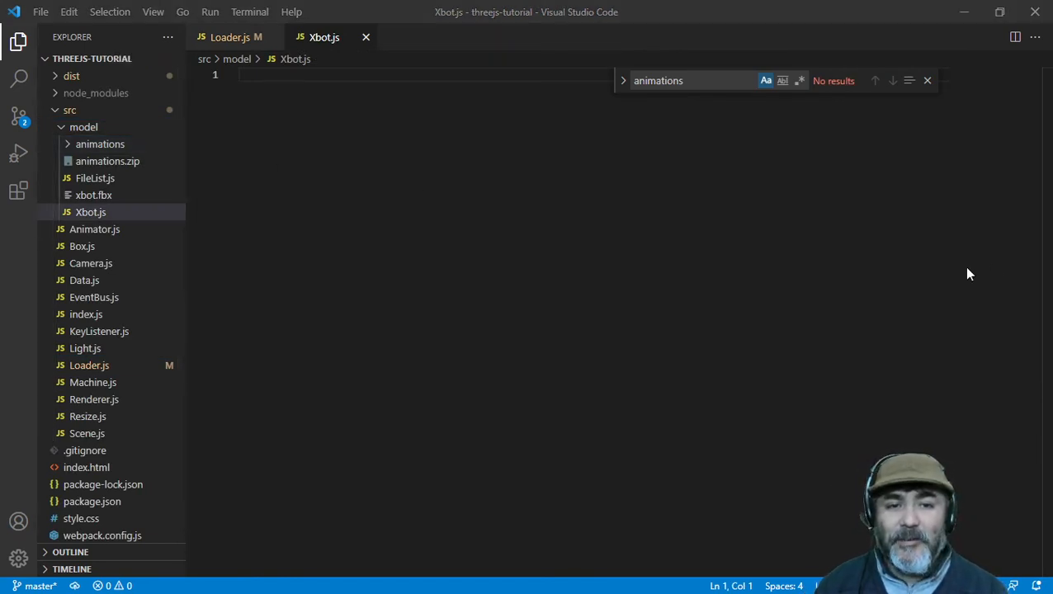
{"action": "mouse_move", "coordinate": [474, 191]}
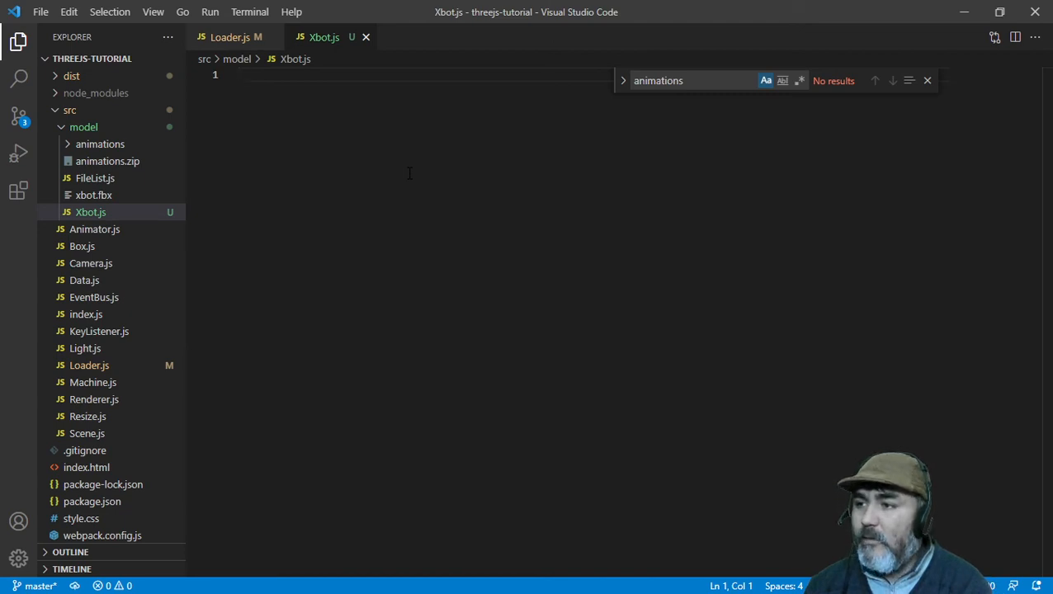
Step: Declare const folder = "src/model/" using the copied relative path with fixed slashes
{"action": "type", "text": "const"}
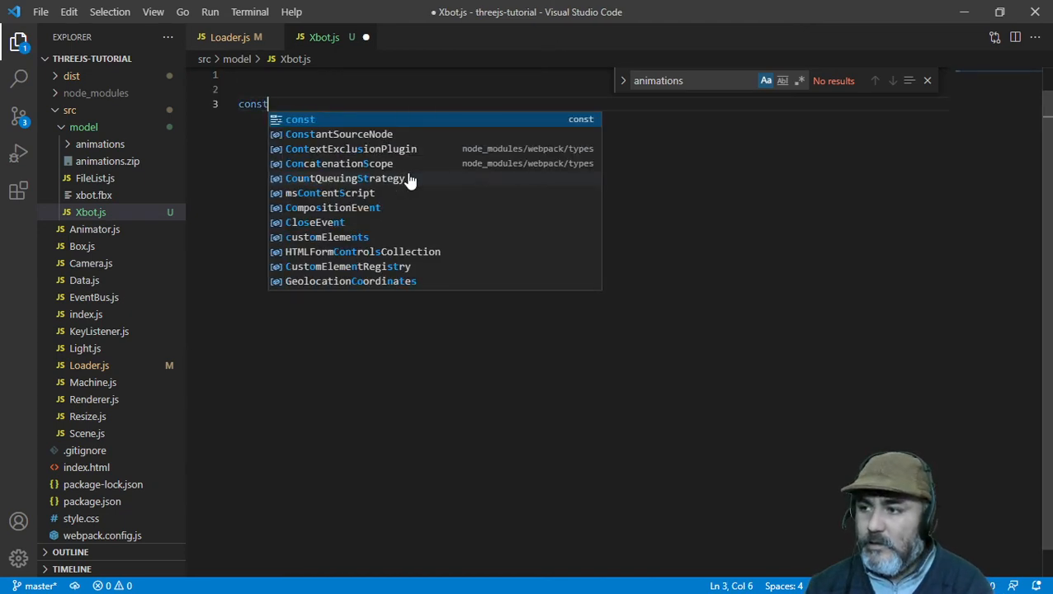
{"action": "type", "text": "folder ="}
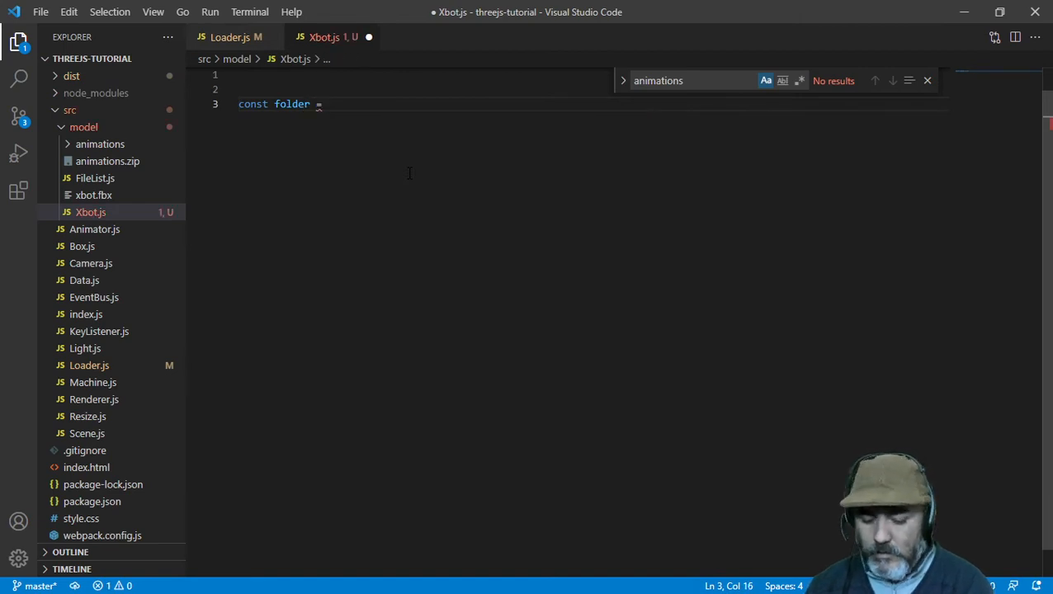
{"action": "type", "text": "\"\""}
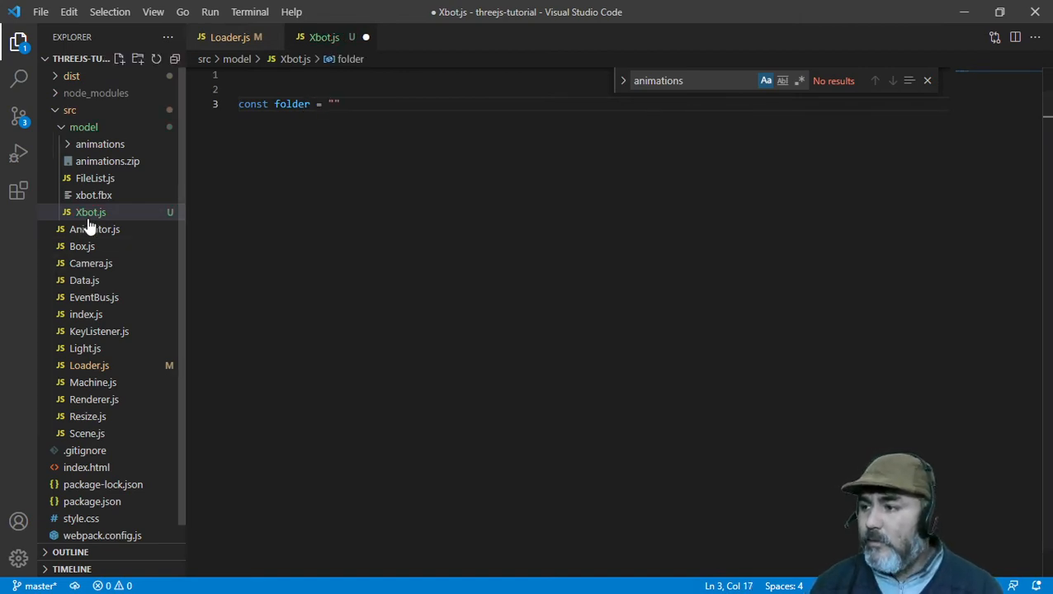
{"action": "right_click", "coordinate": [86, 211]}
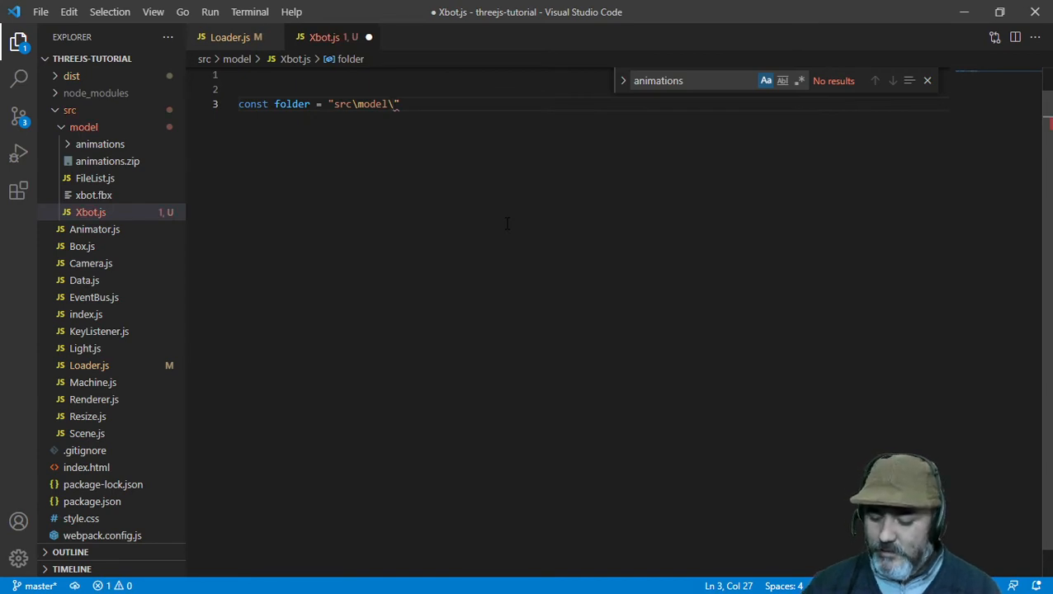
{"action": "left_click", "coordinate": [624, 79]}
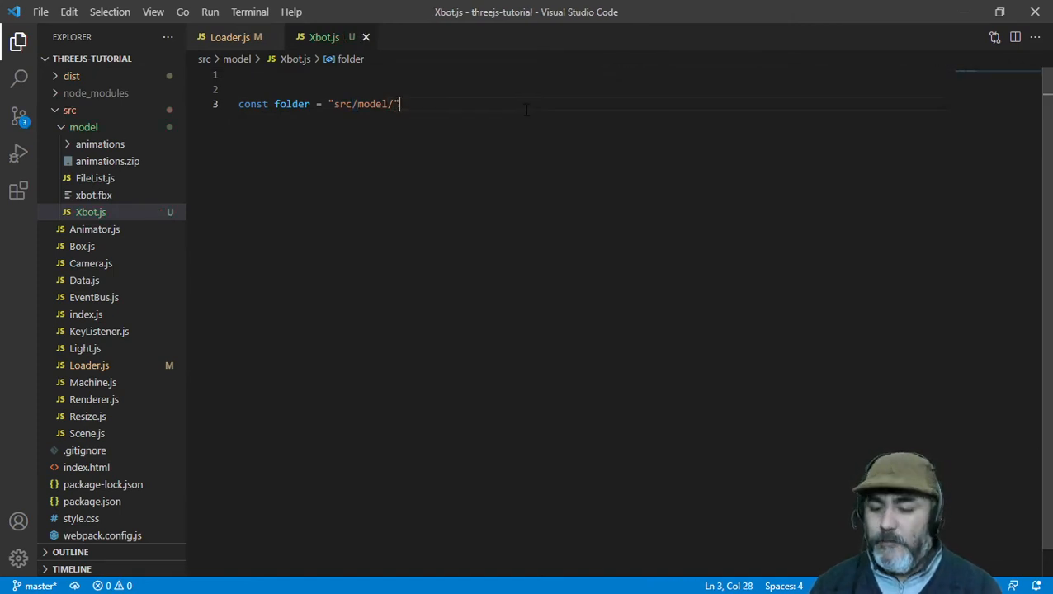
Step: Declare const list = [] and begin the Object line below it
{"action": "type", "text": "cons"}
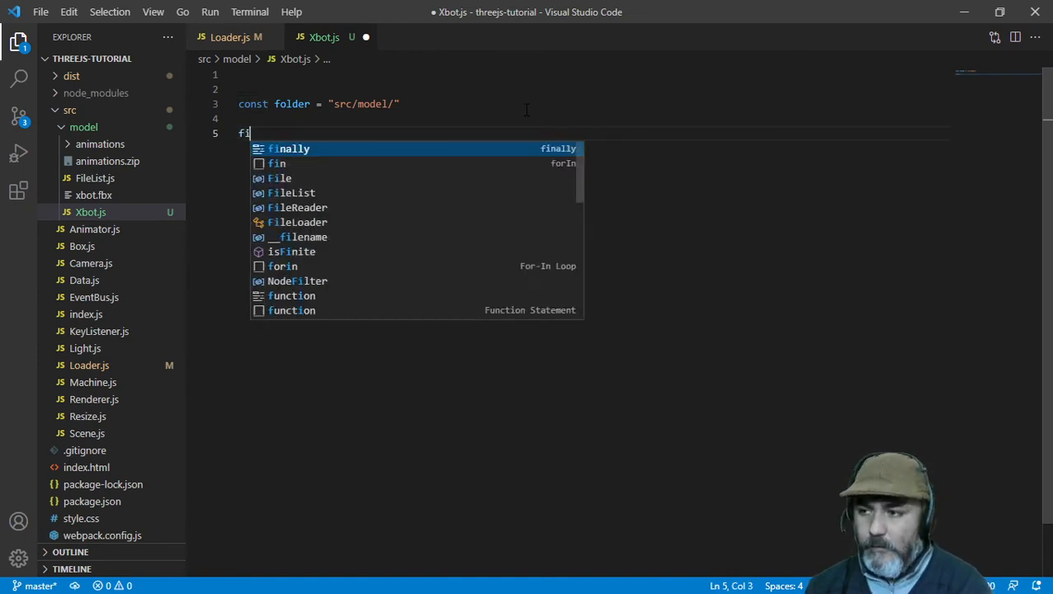
{"action": "type", "text": "l"}
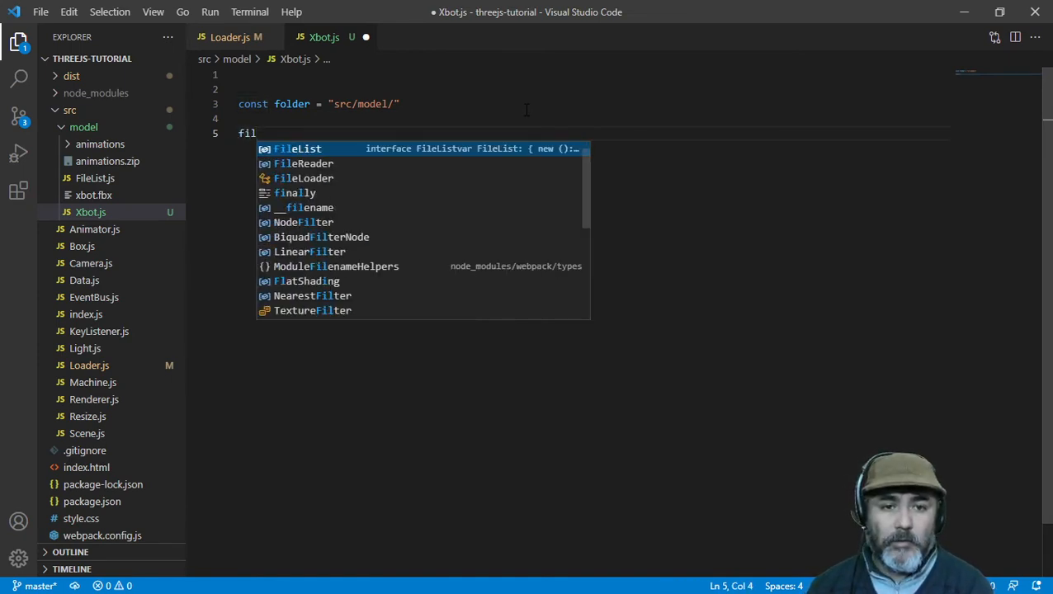
{"action": "key", "text": "Escape"}
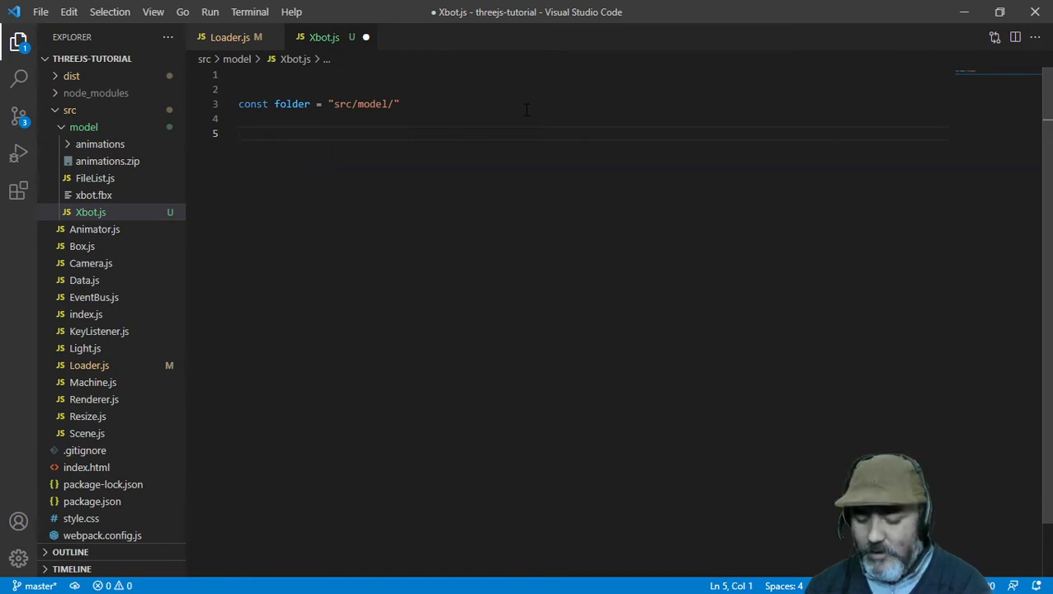
{"action": "type", "text": "const"}
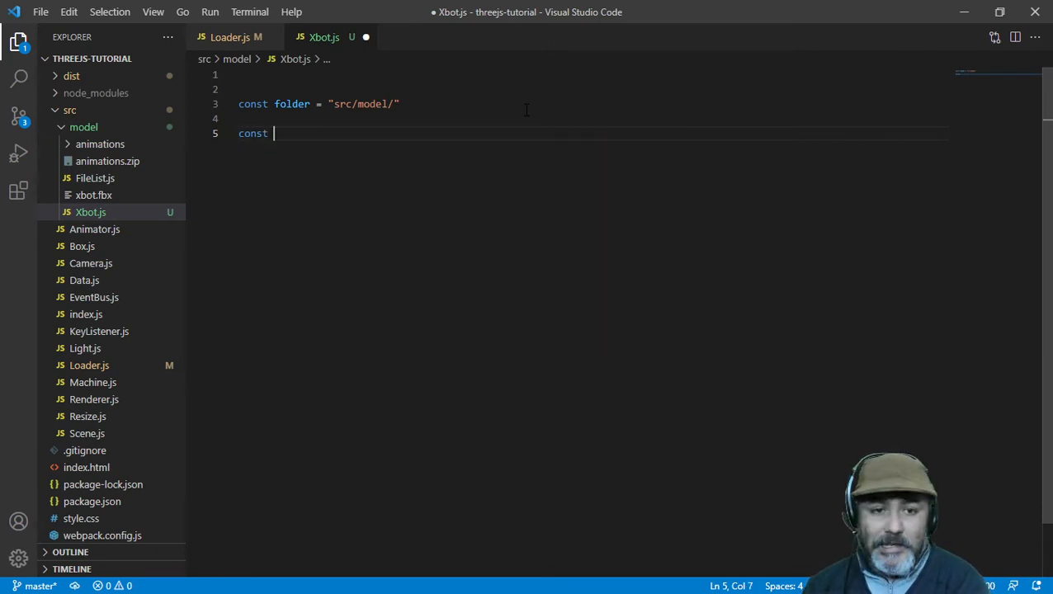
{"action": "type", "text": "list ="}
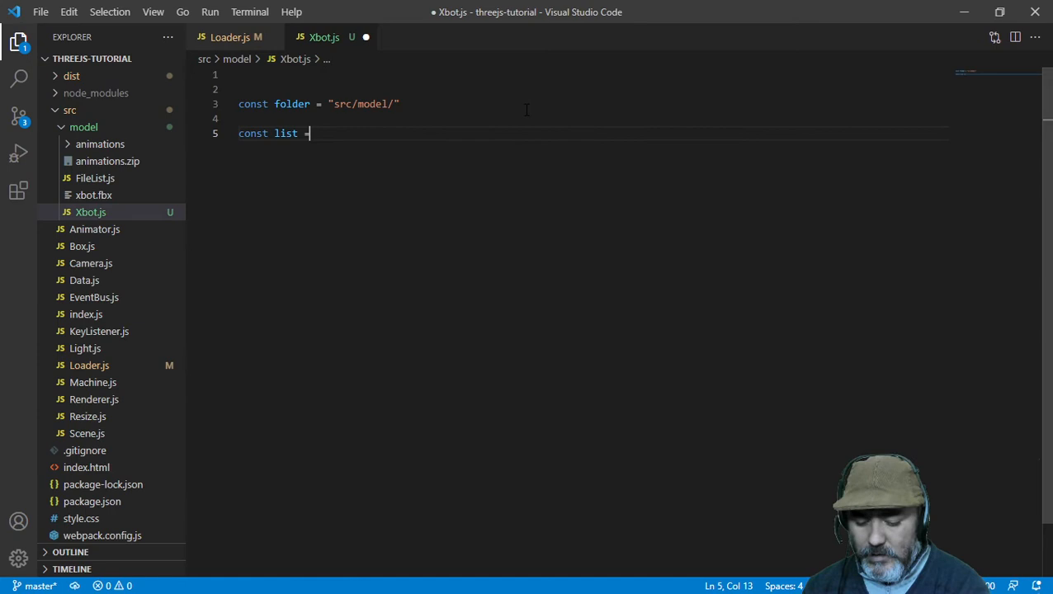
{"action": "type", "text": "[]"}
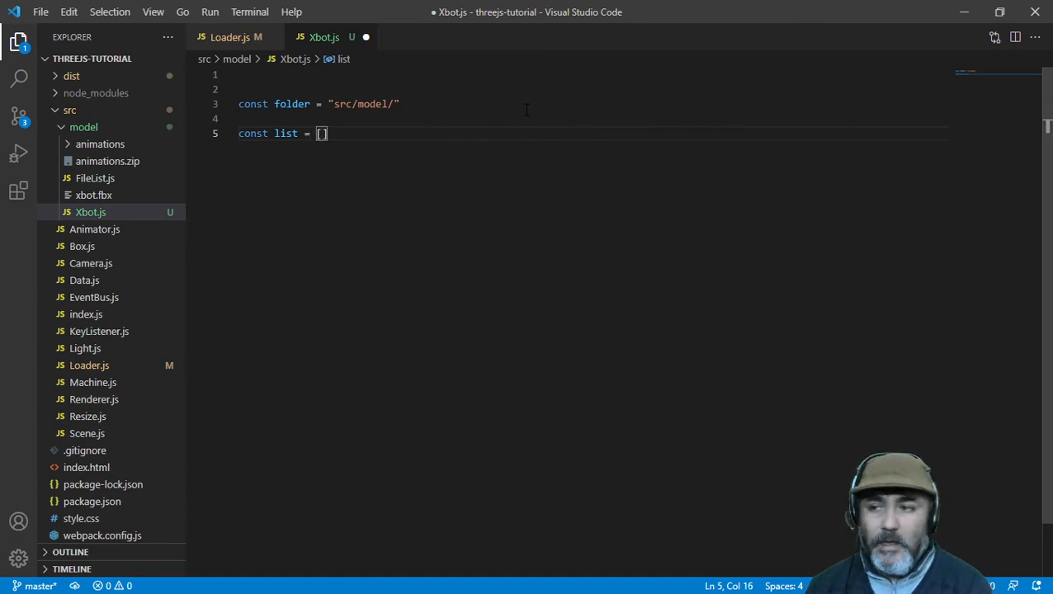
{"action": "type", "text": "ob"}
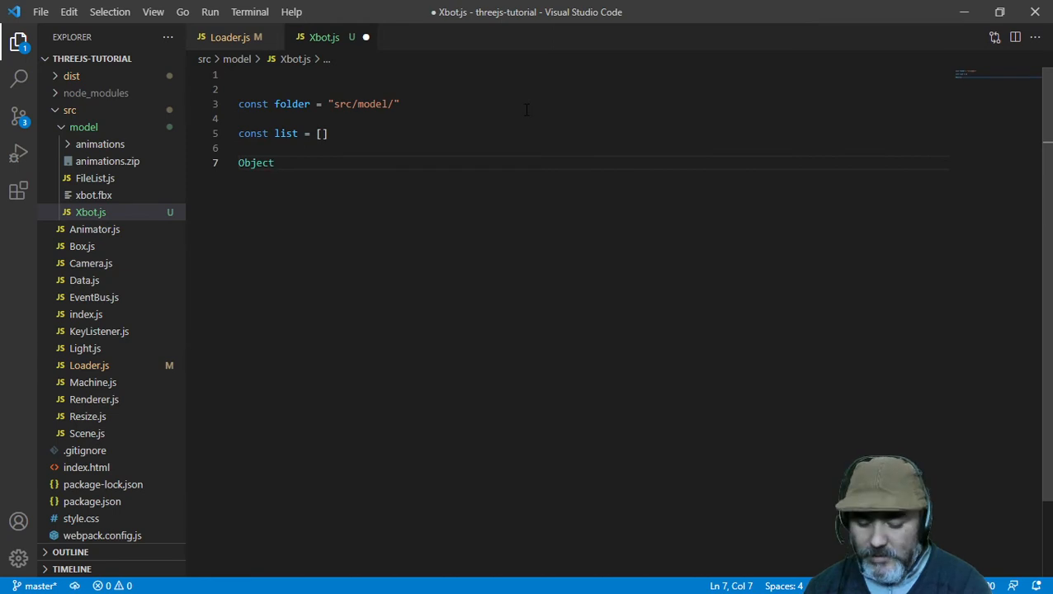
Step: Write Object.keys(fileList).forEach((element, index) => to start the loop callback
{"action": "type", "text": ".key"}
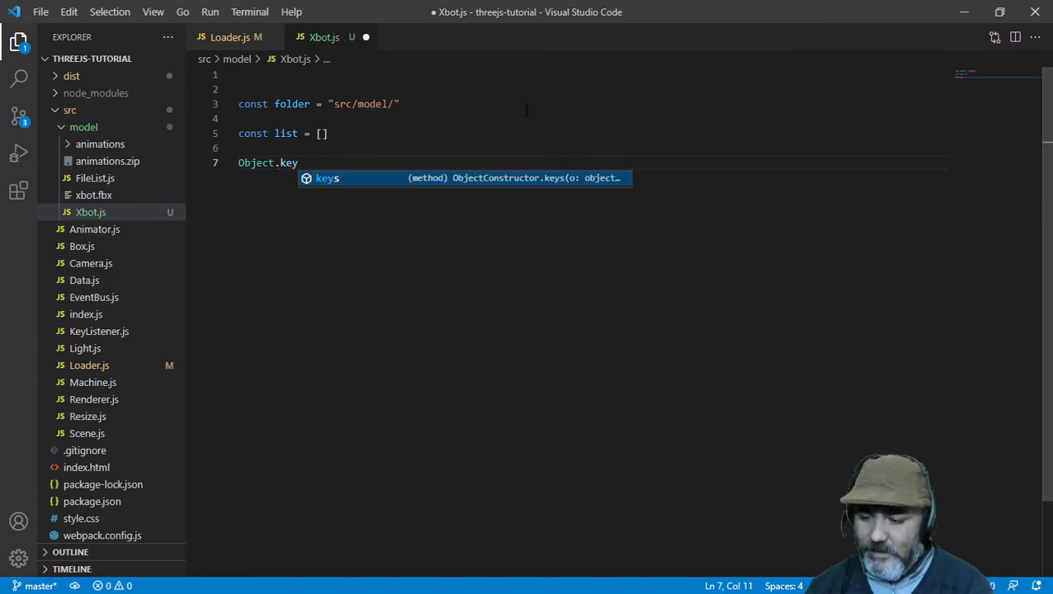
{"action": "key", "text": "Tab"}
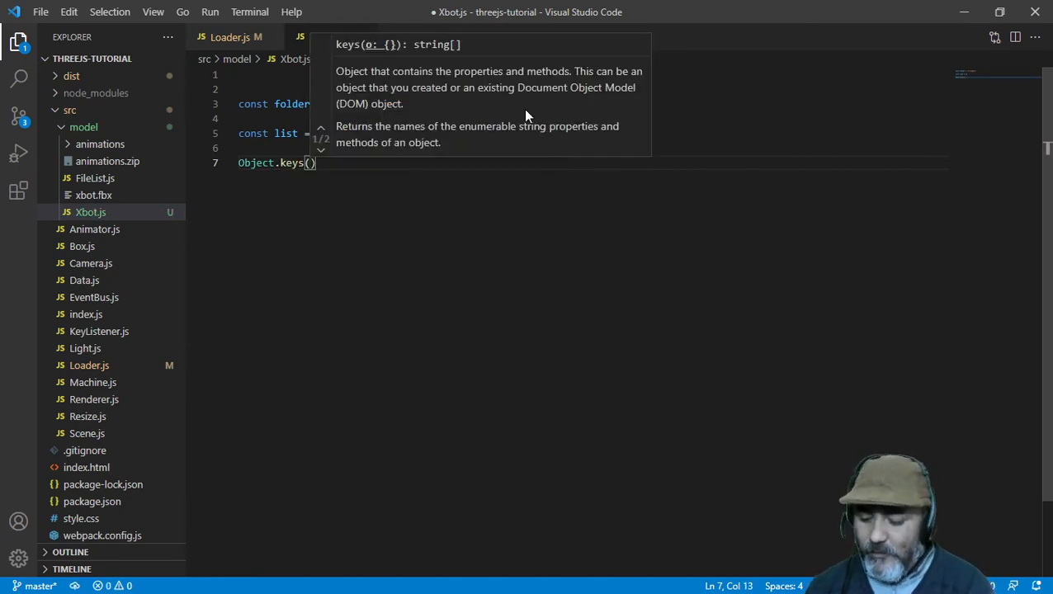
{"action": "type", "text": "fileList"}
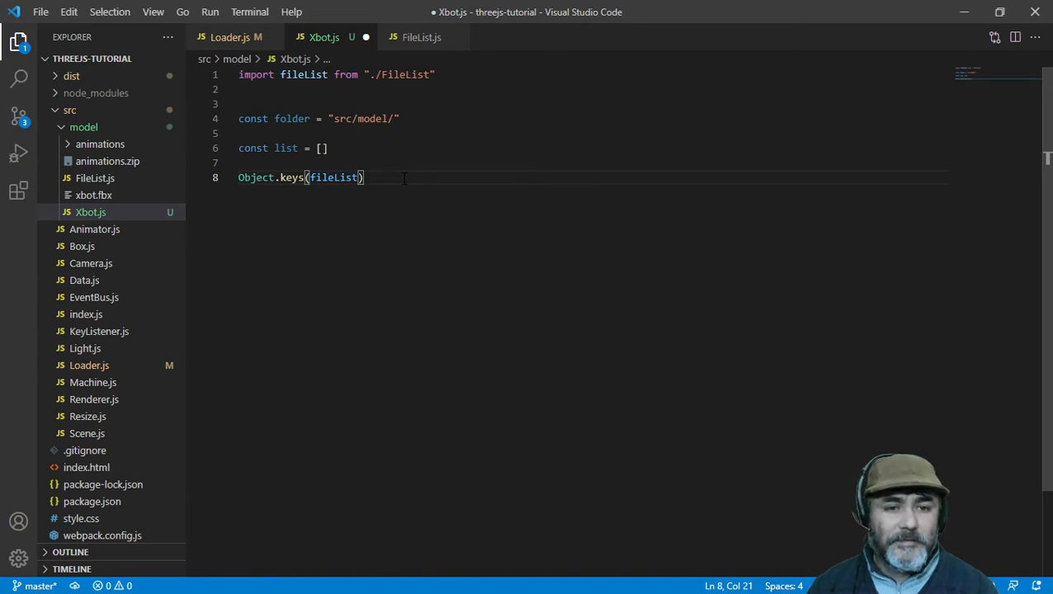
{"action": "type", "text": "."}
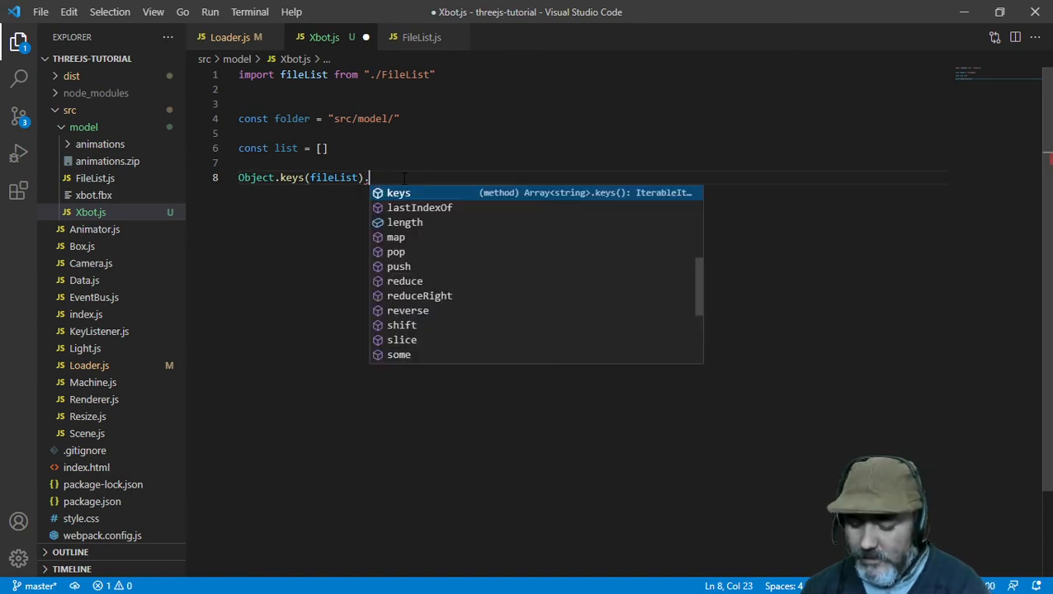
{"action": "type", "text": "forEach("}
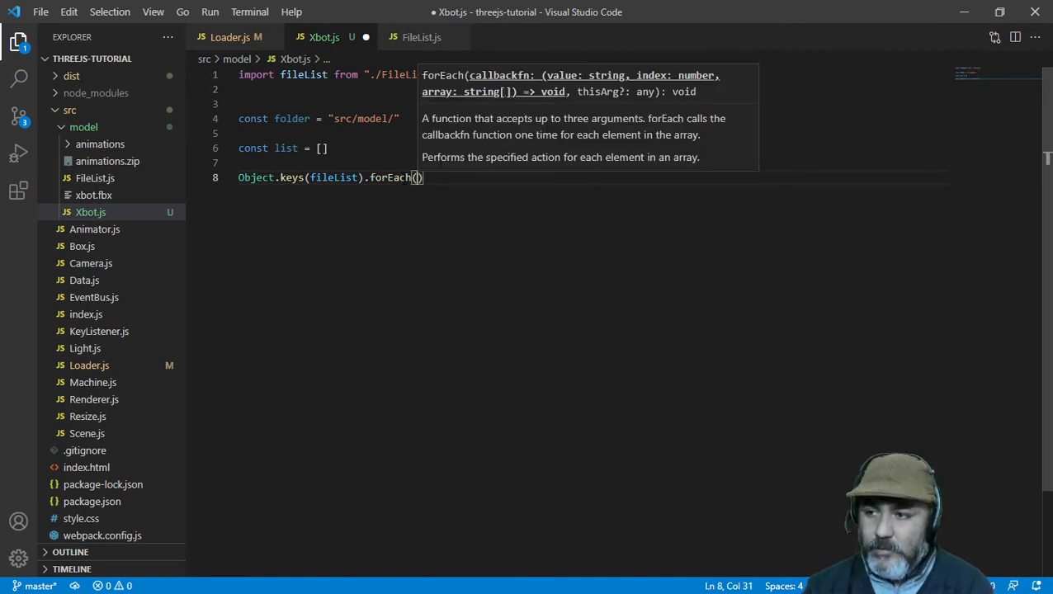
{"action": "type", "text": "(element, index"}
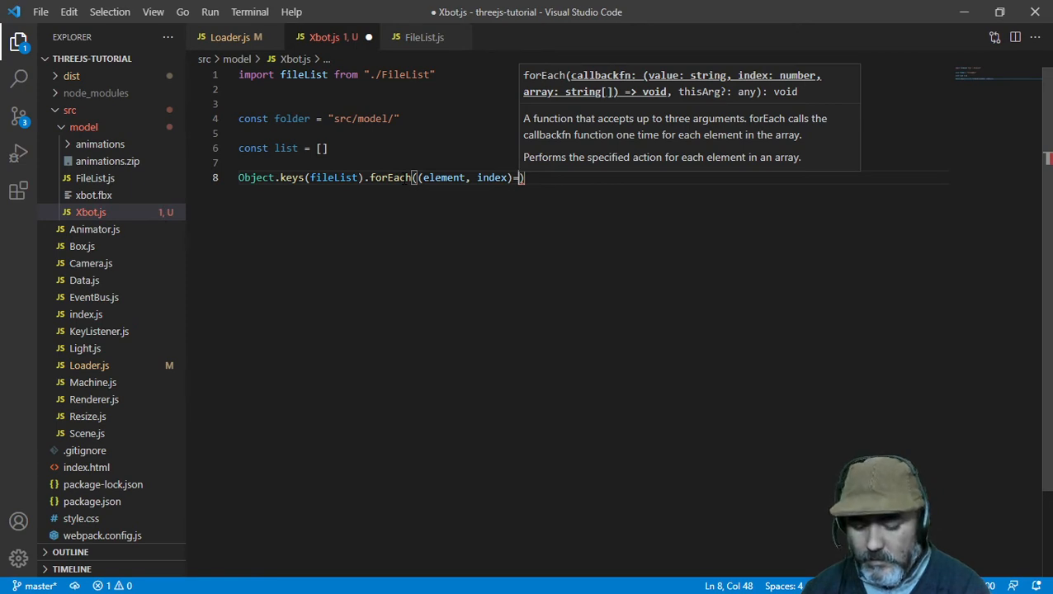
Step: Write the callback body list[index] = folder + "animations/", checking the animations folder files
{"action": "type", "text": "{"}
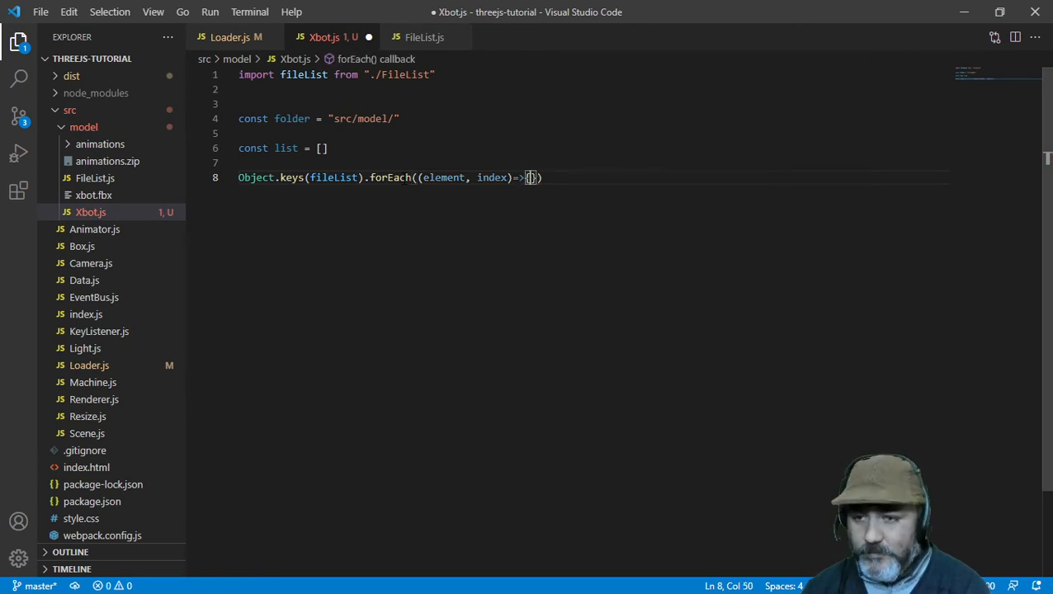
{"action": "type", "text": "li"}
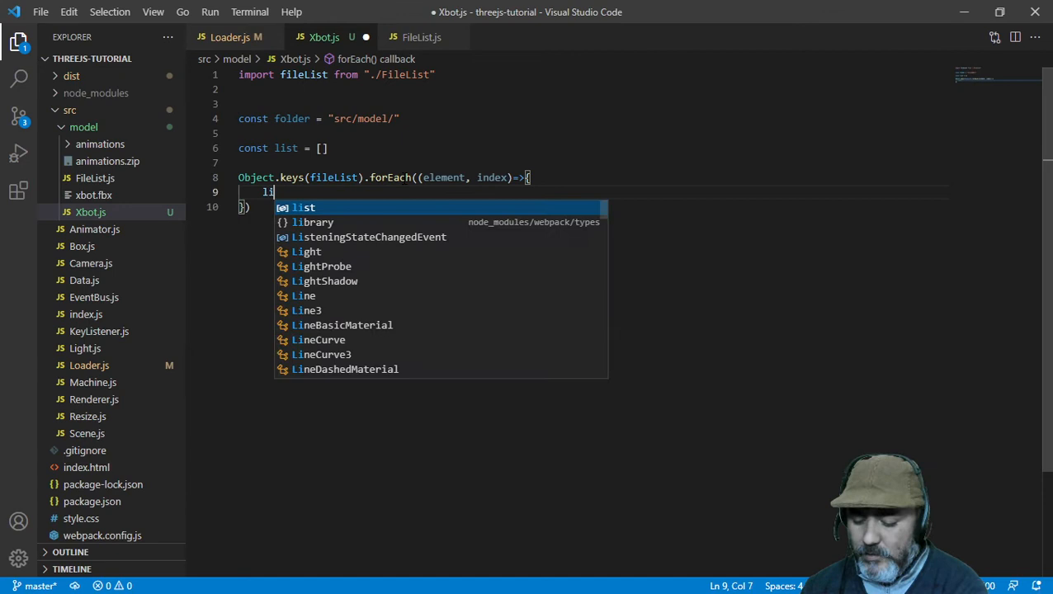
{"action": "type", "text": "st["}
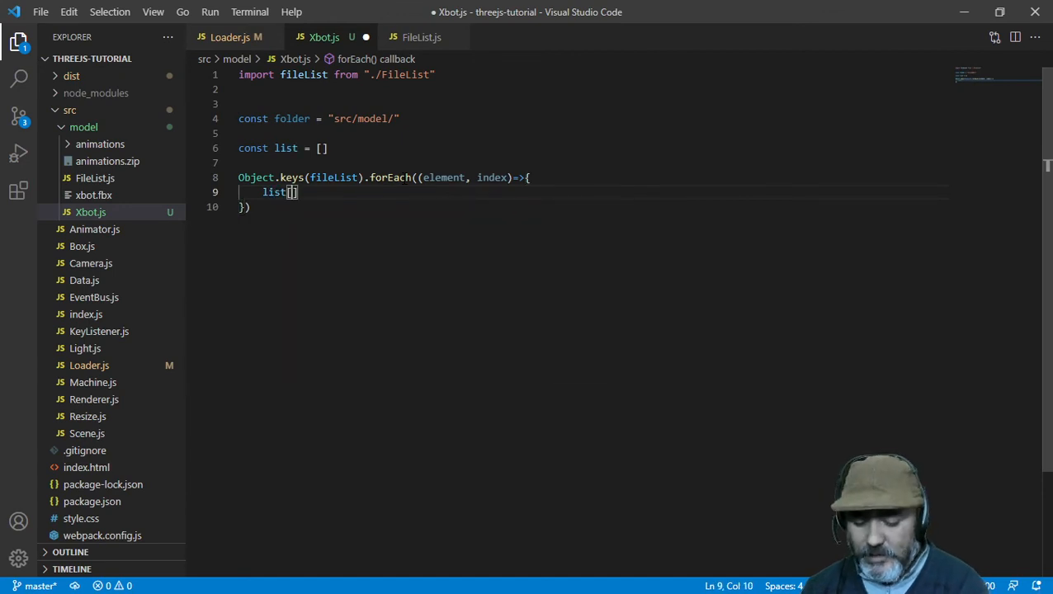
{"action": "type", "text": "inde"}
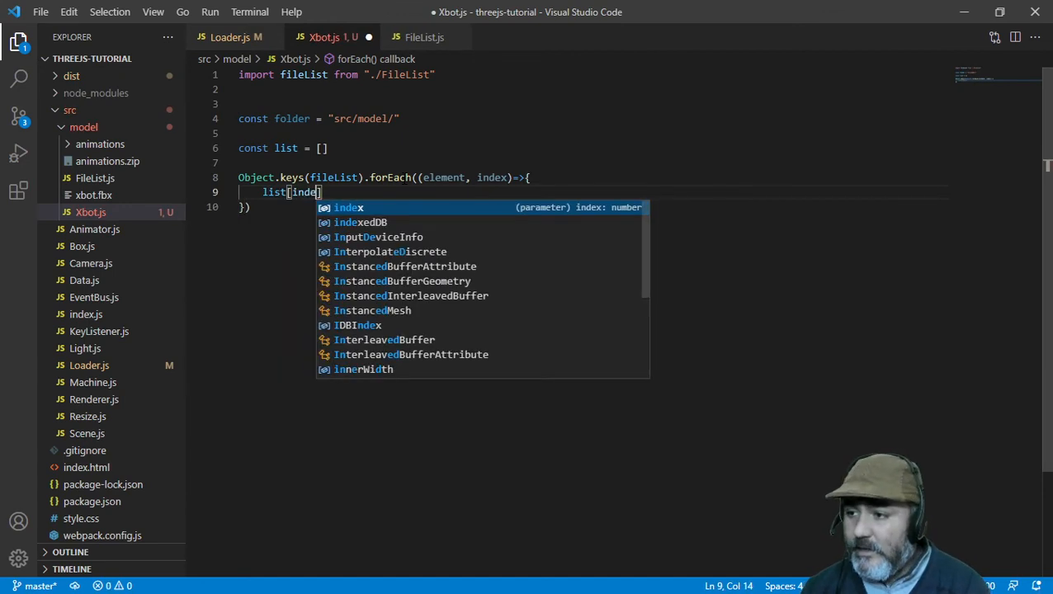
{"action": "type", "text": "] ="}
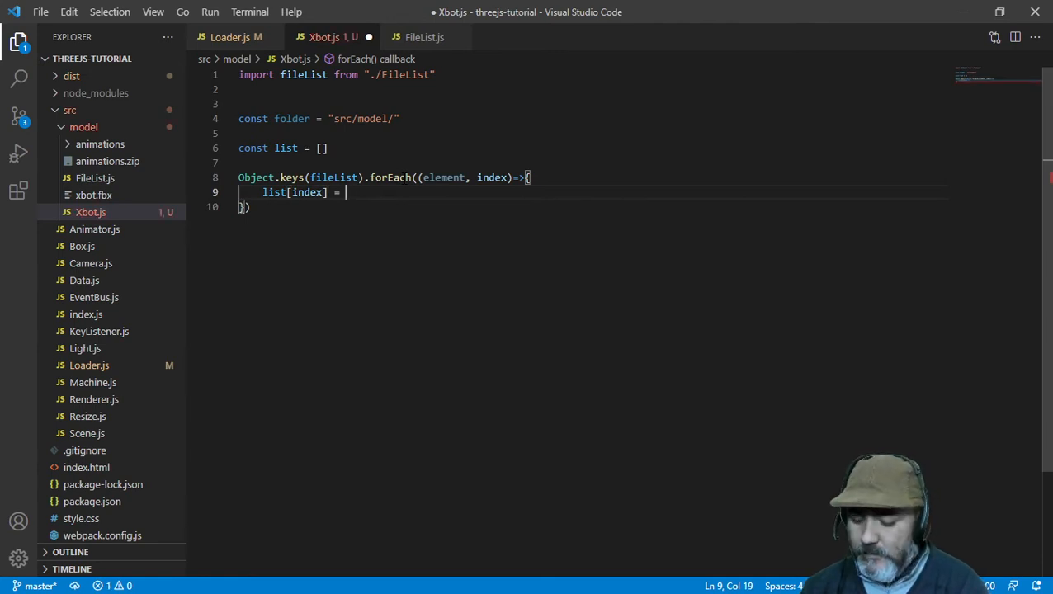
{"action": "type", "text": "folder +"}
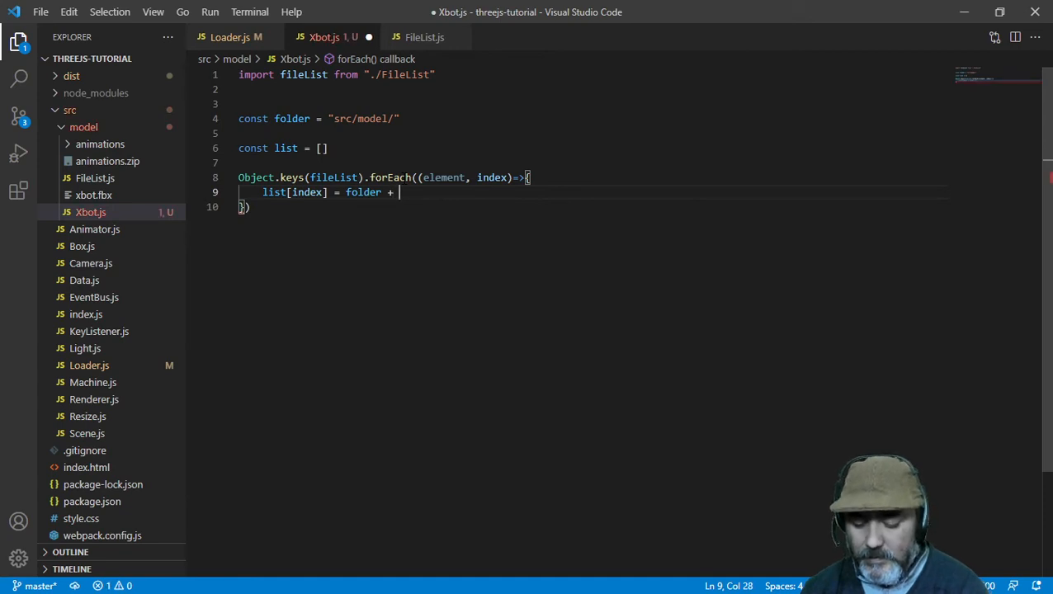
{"action": "type", "text": "\"a\""}
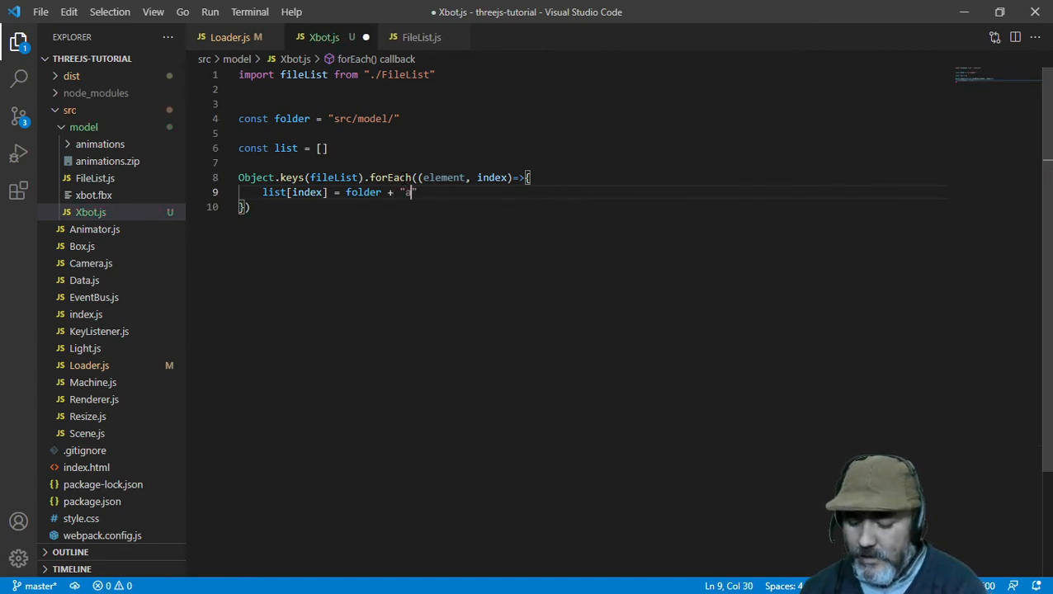
{"action": "type", "text": "nimations"}
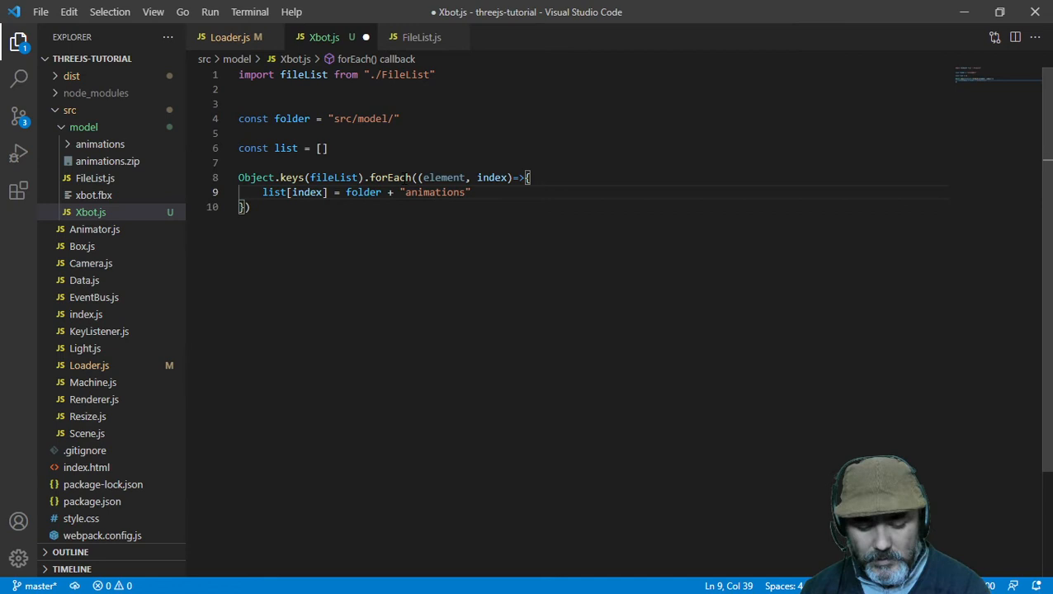
{"action": "left_click", "coordinate": [99, 144]}
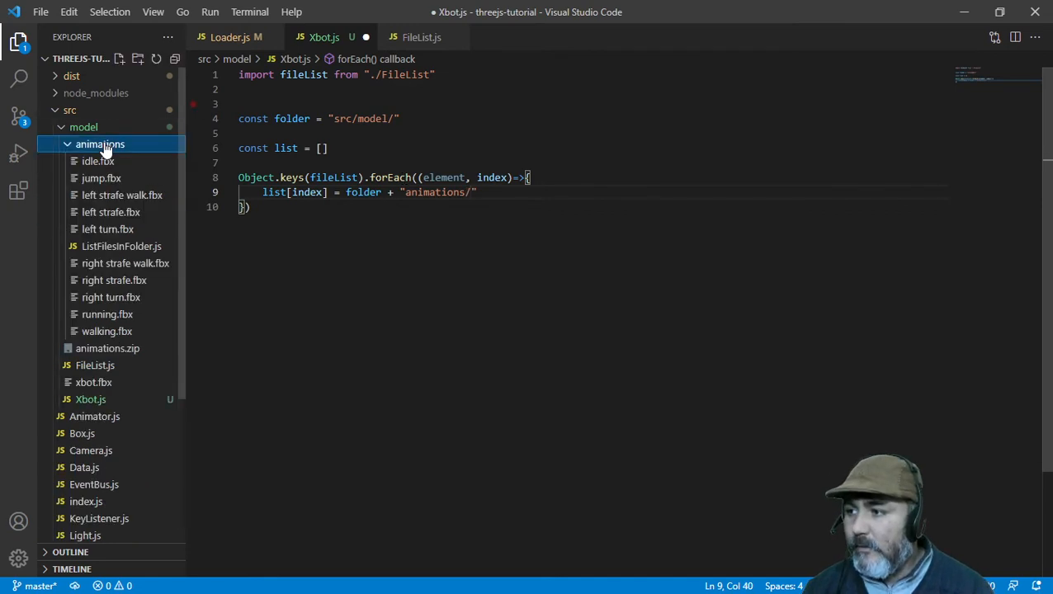
{"action": "left_click", "coordinate": [99, 143]}
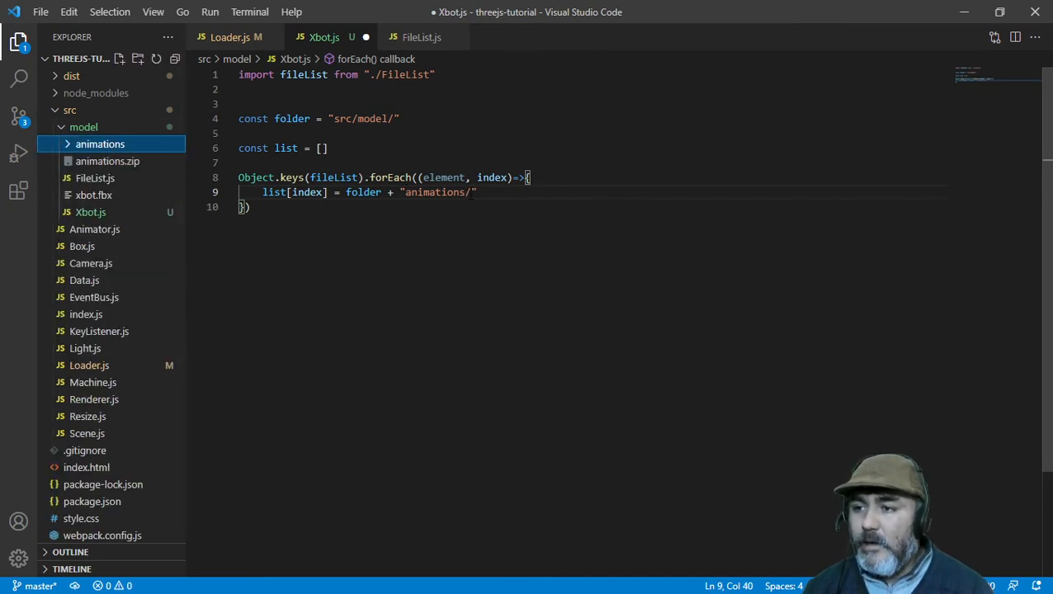
Step: Complete the assignment with + fileList[index], close the loop and add blank lines below
{"action": "type", "text": "+"}
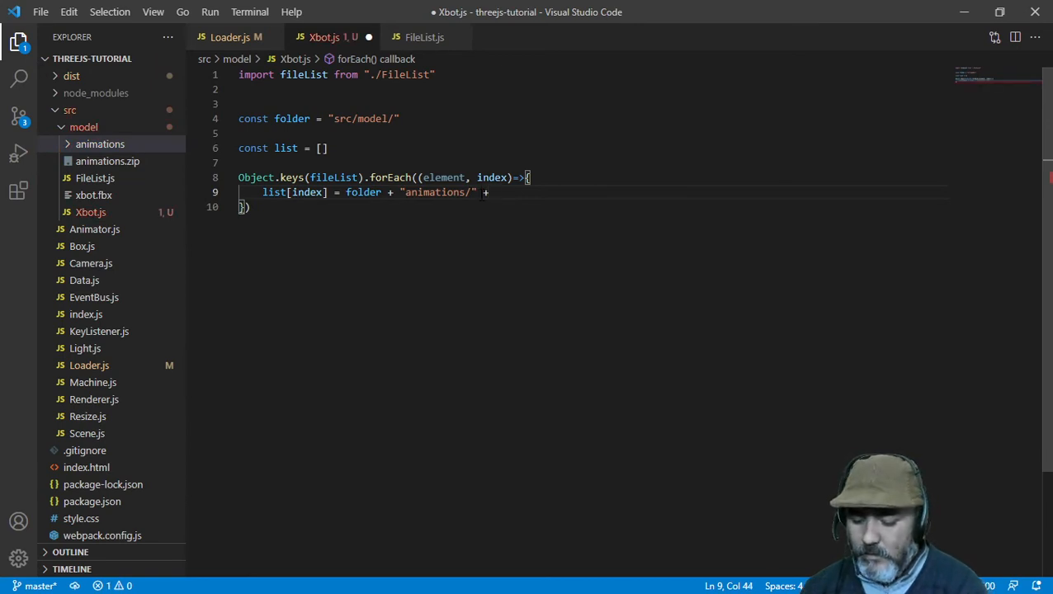
{"action": "type", "text": "fileList"}
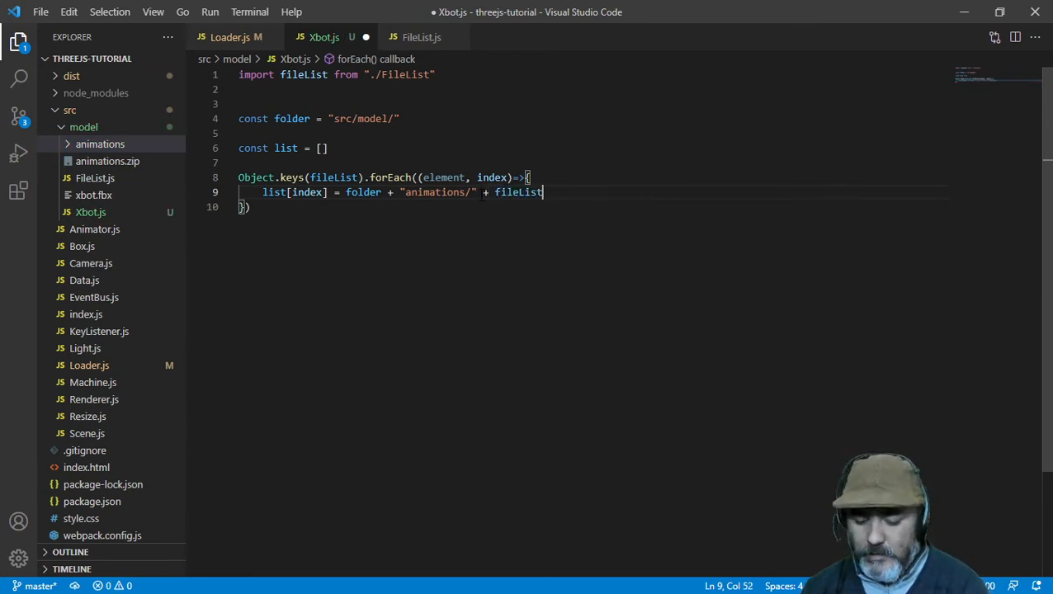
{"action": "type", "text": "[index]"}
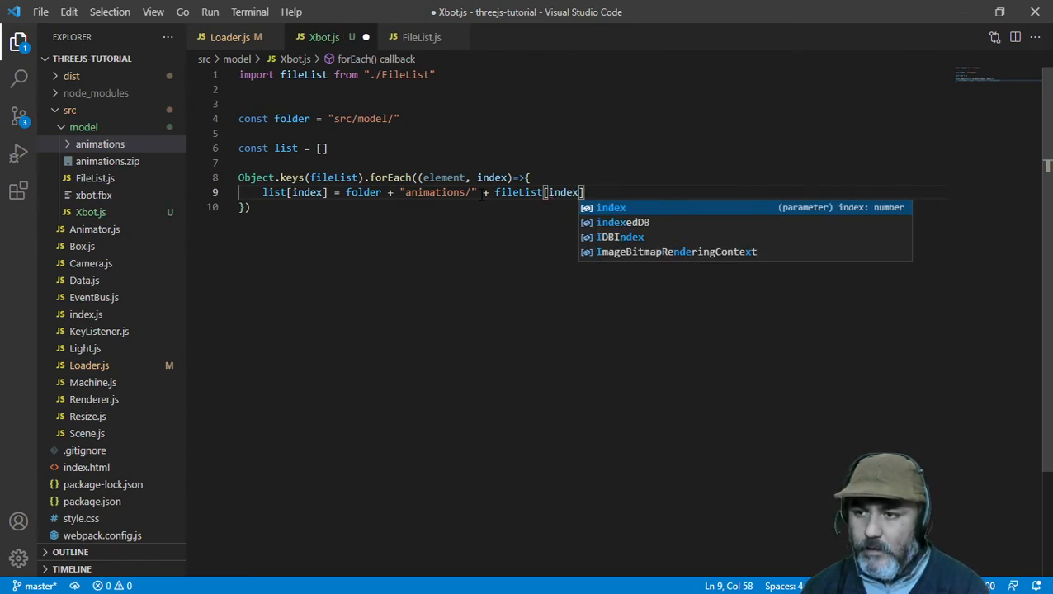
{"action": "key", "text": "Escape"}
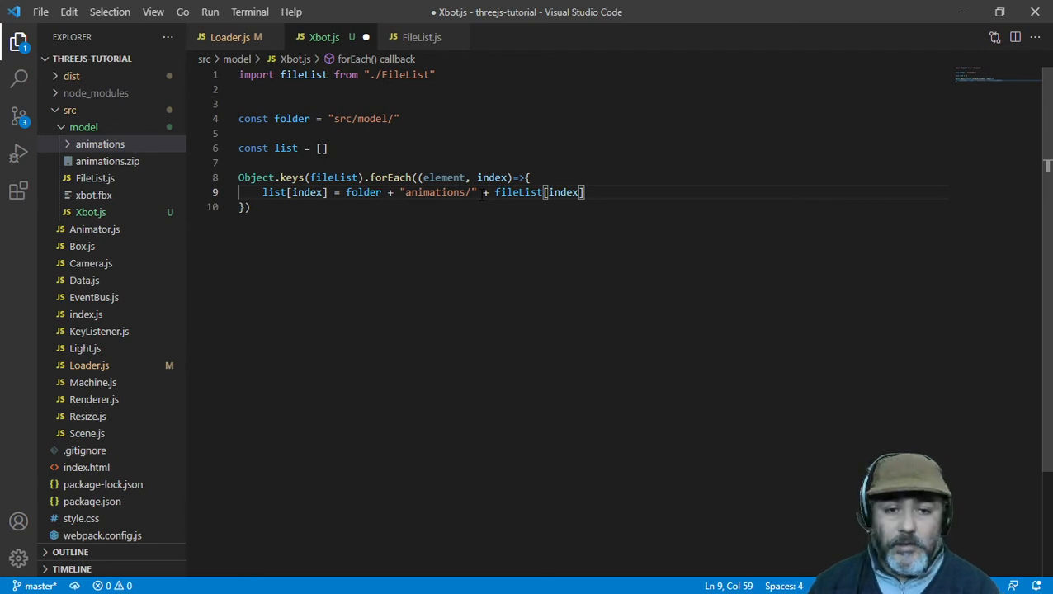
{"action": "key", "text": "Enter"}
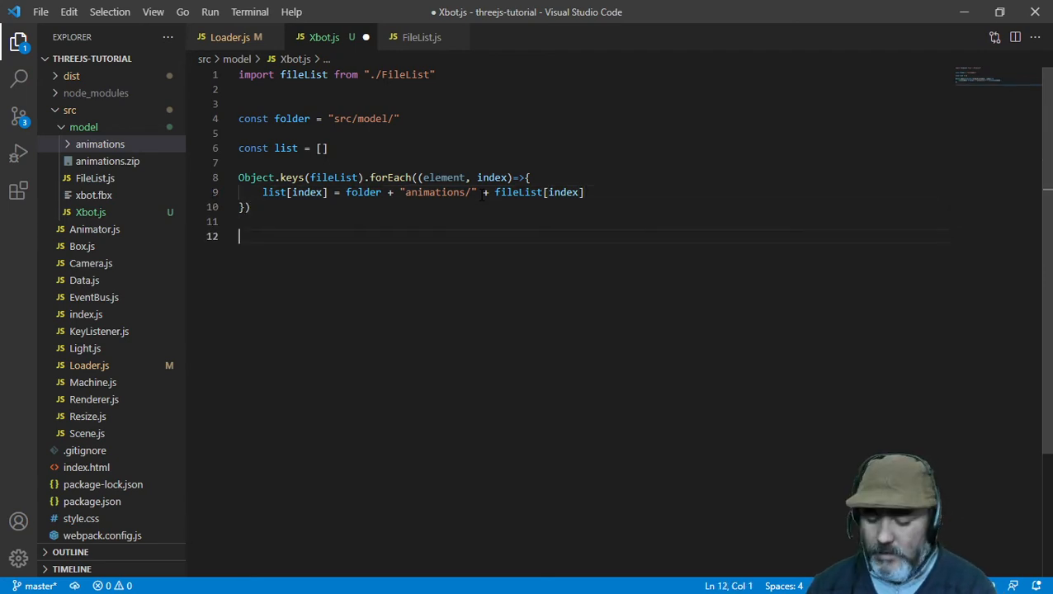
Step: Start const Xbot = (new Loader( on line 13
{"action": "type", "text": "const"}
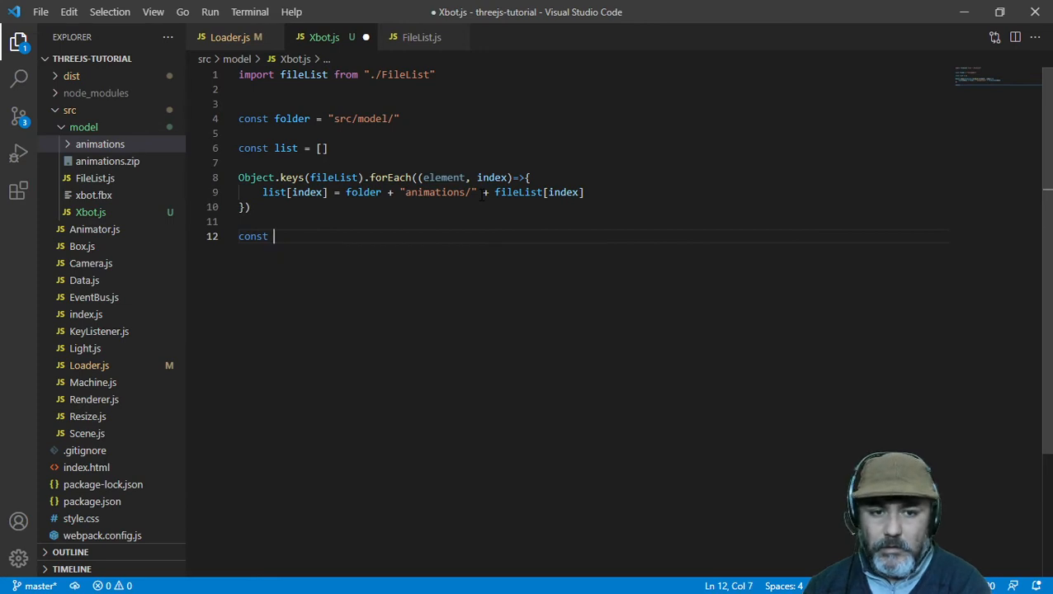
{"action": "type", "text": "Xbot"}
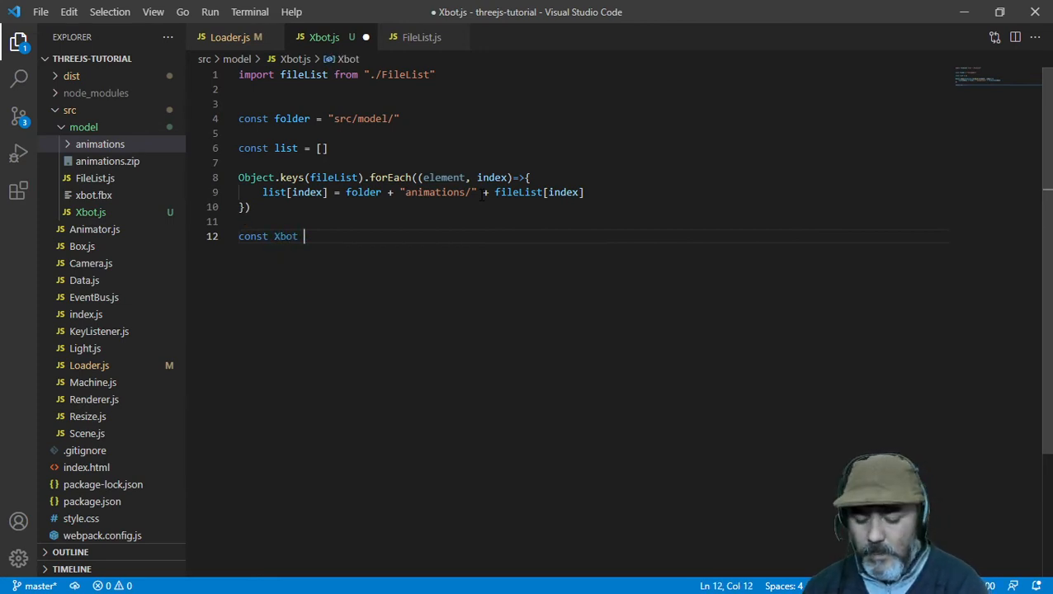
{"action": "type", "text": "="}
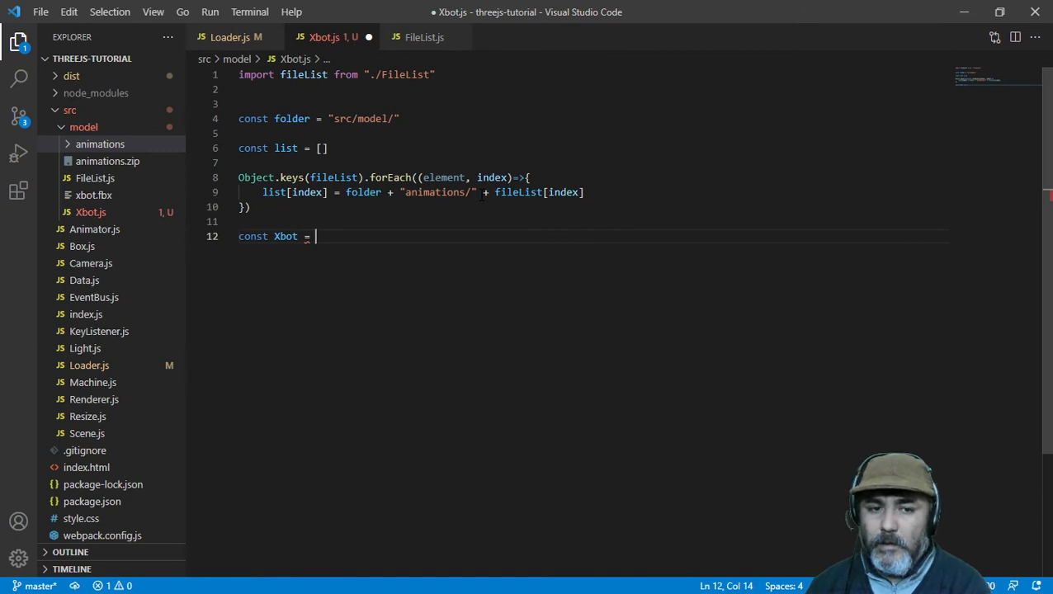
{"action": "type", "text": "n"}
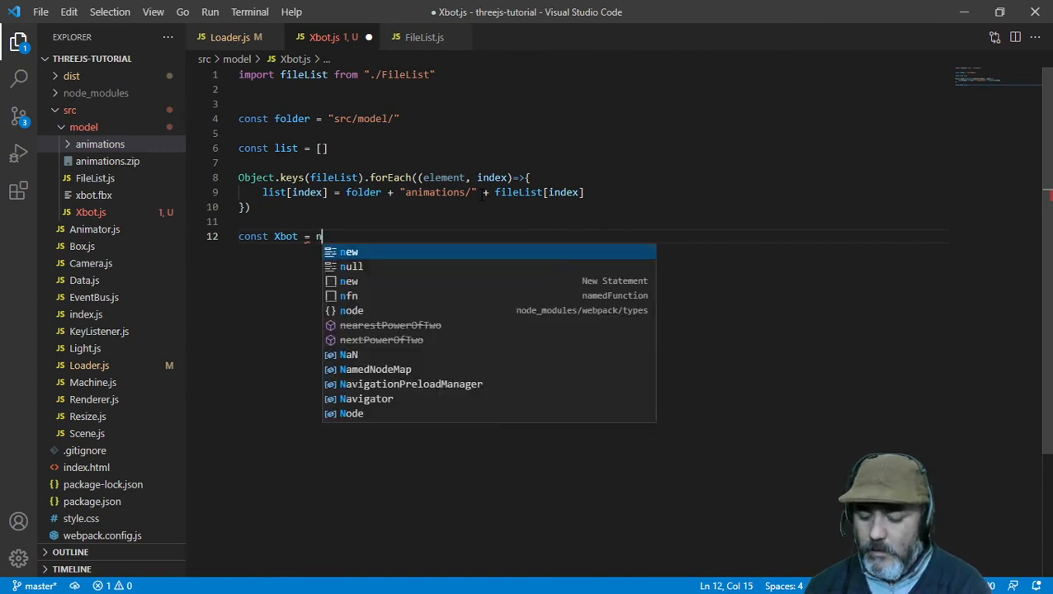
{"action": "type", "text": "ew Loa"}
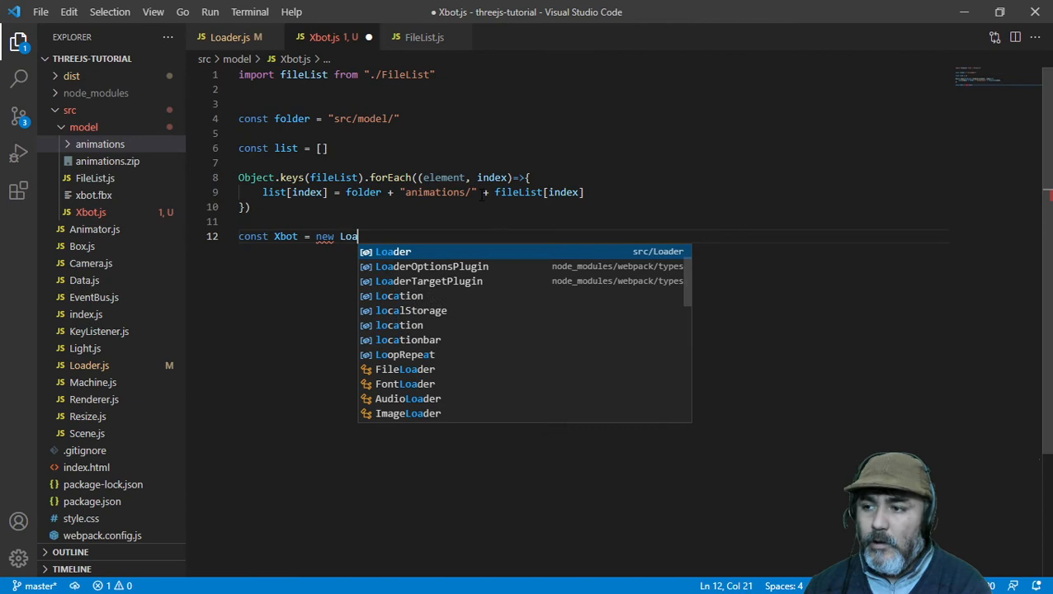
{"action": "type", "text": "der"}
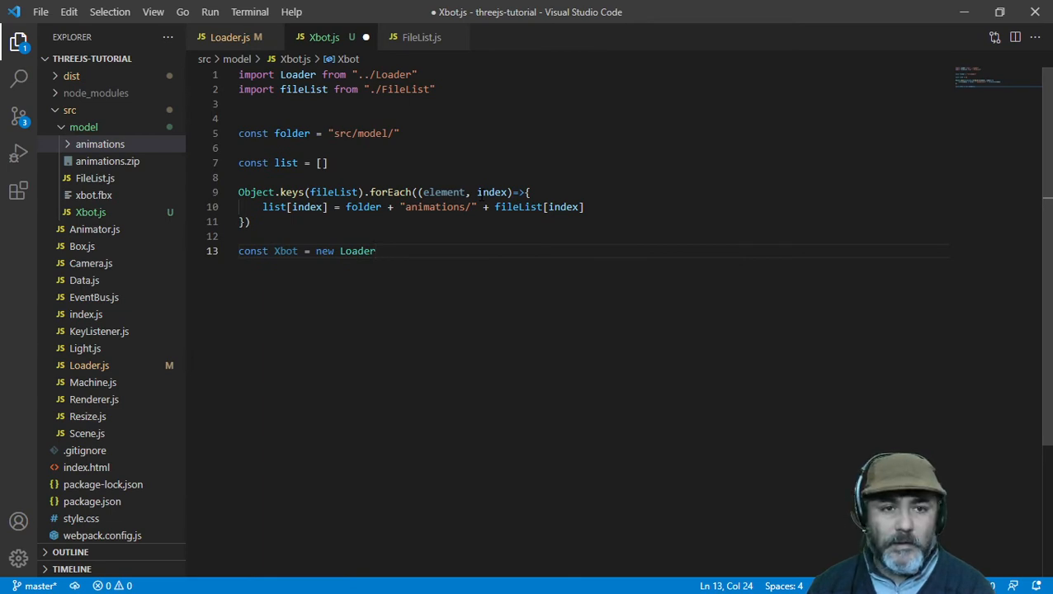
{"action": "type", "text": "()"}
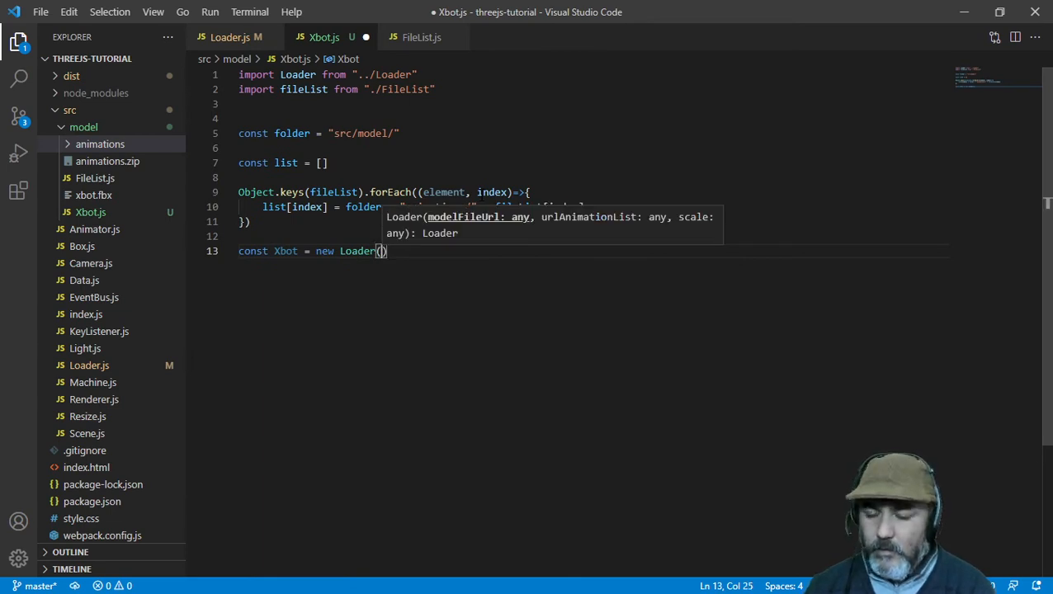
Step: Pass folder + 'Xbot.fbx', list and 0.01 as the Loader arguments
{"action": "type", "text": "fo"}
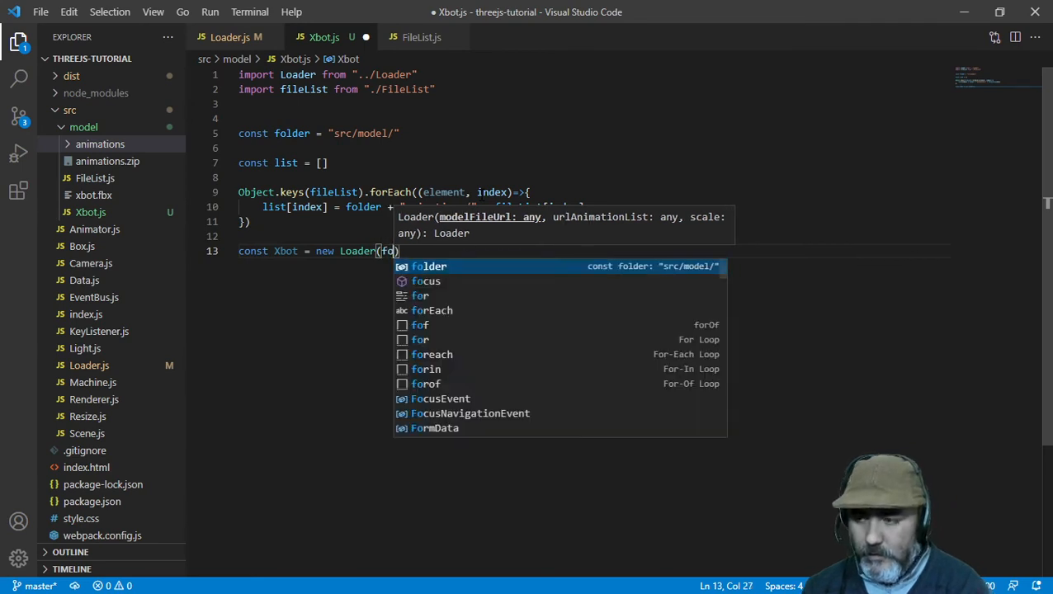
{"action": "type", "text": "folder +"}
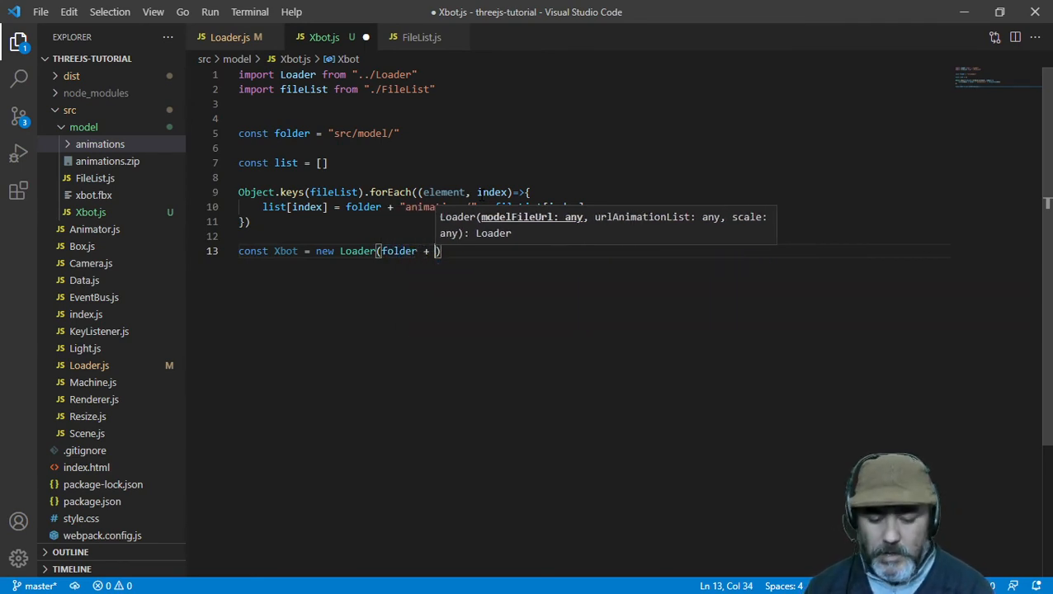
{"action": "type", "text": "''"}
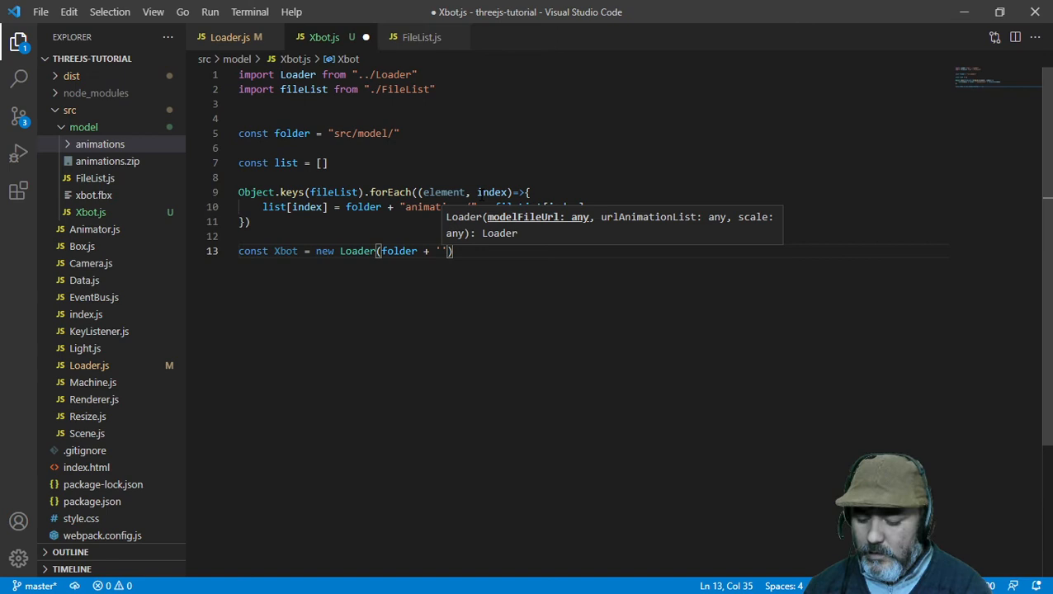
{"action": "type", "text": "Xbot"}
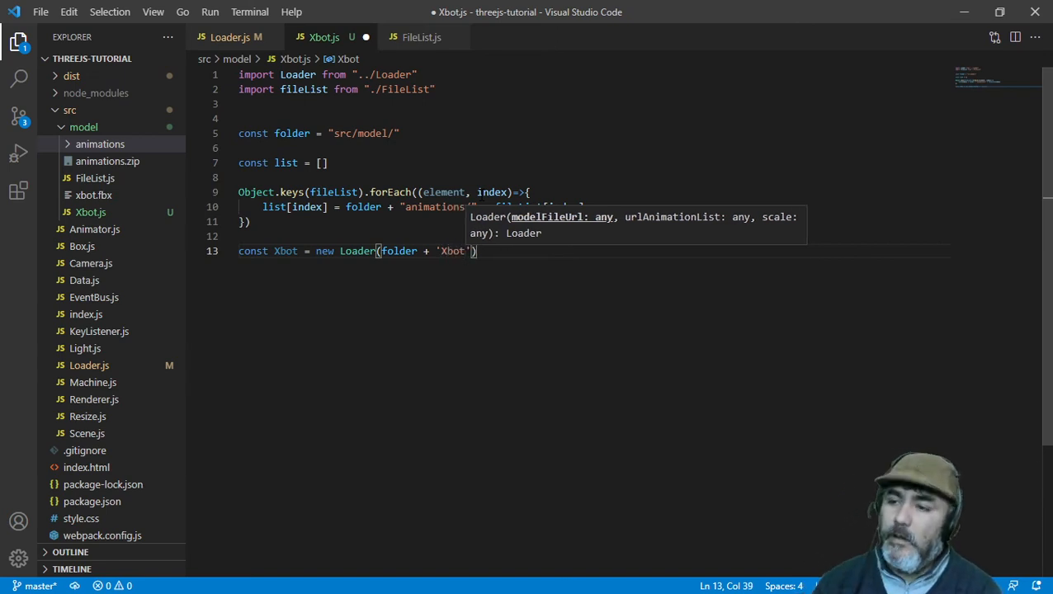
{"action": "type", "text": ".fb"}
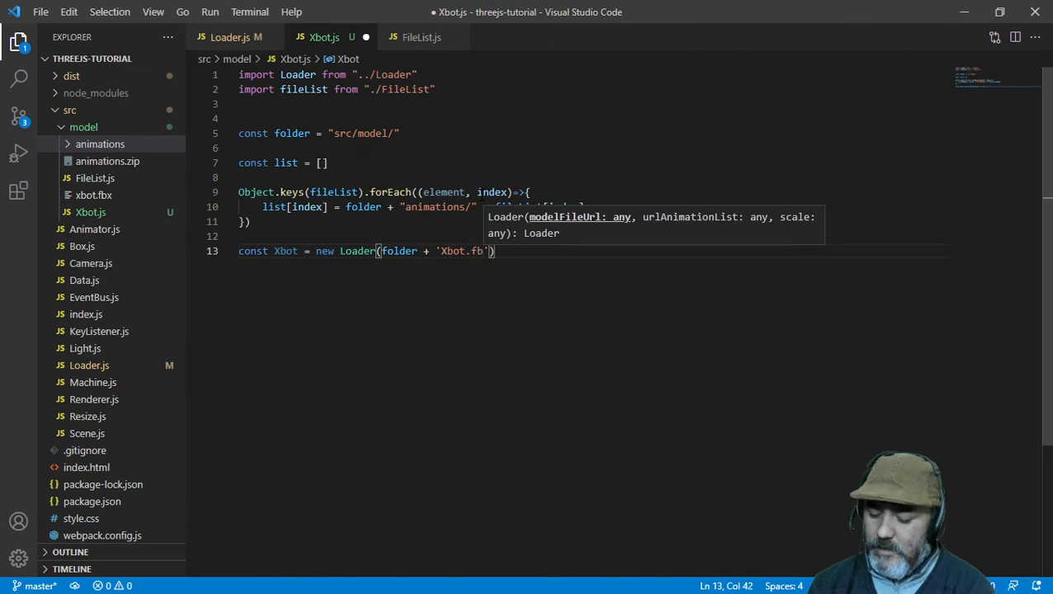
{"action": "type", "text": ","}
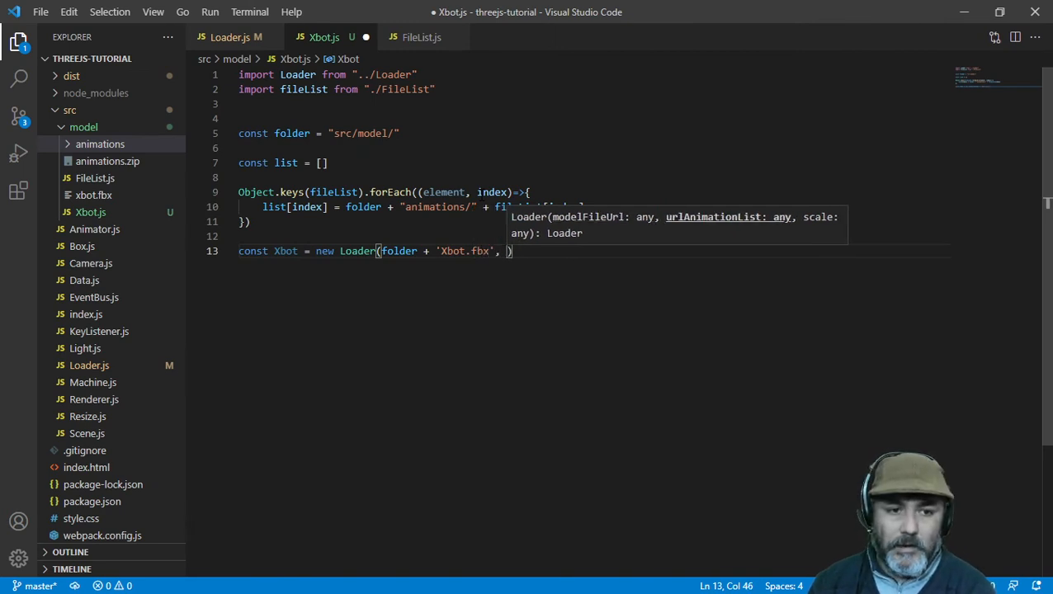
{"action": "type", "text": "list"}
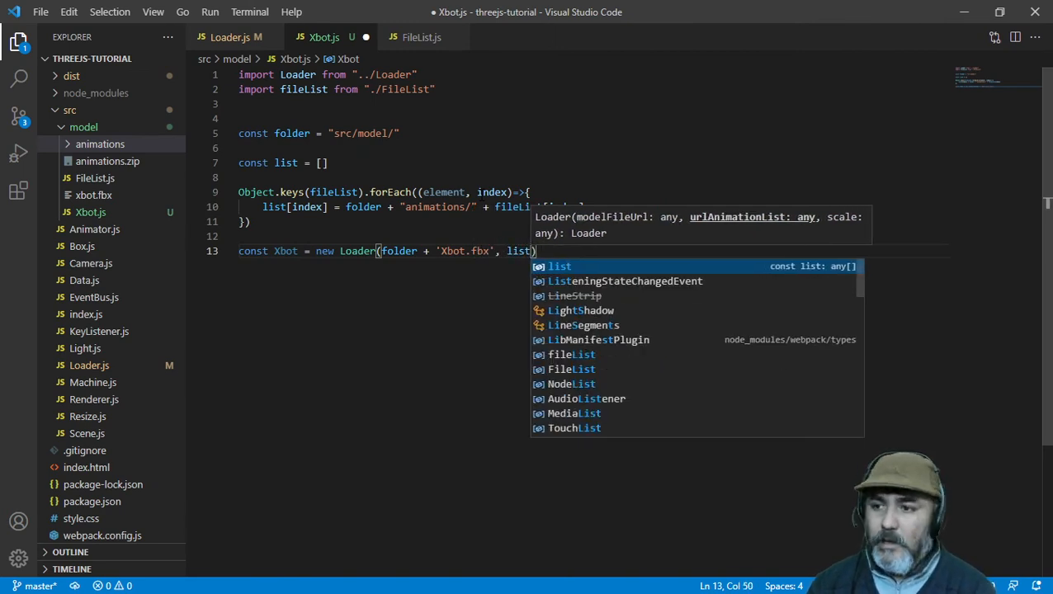
{"action": "type", "text": "\", \""}
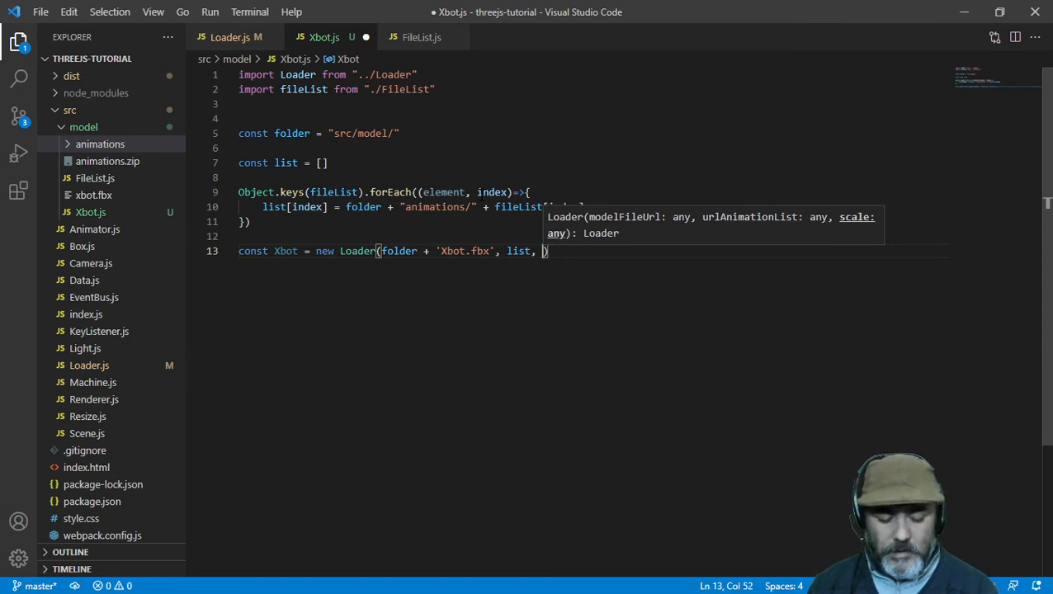
{"action": "type", "text": "0.01"}
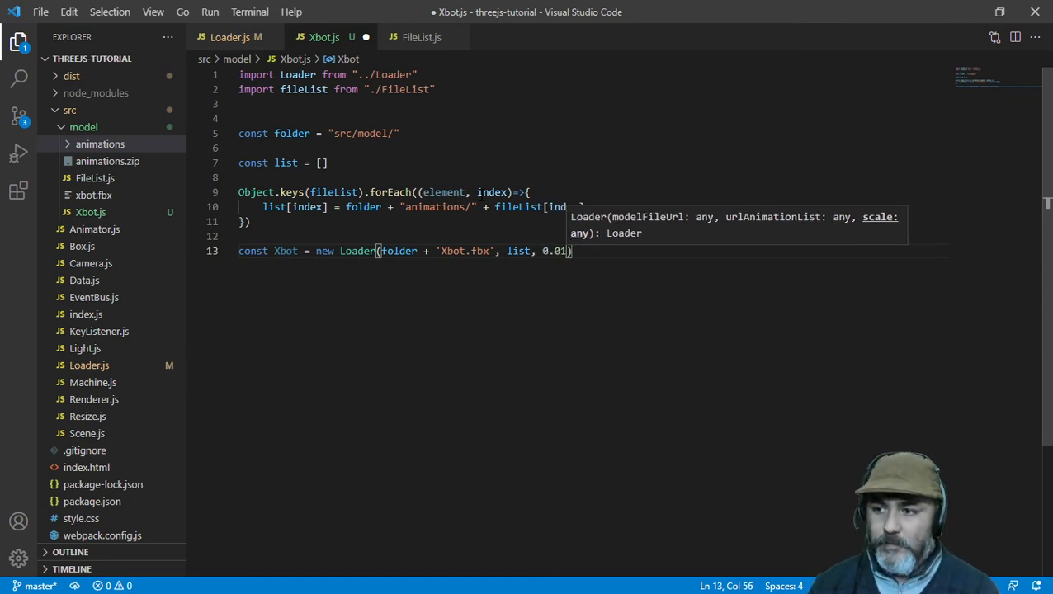
{"action": "key", "text": "Enter"}
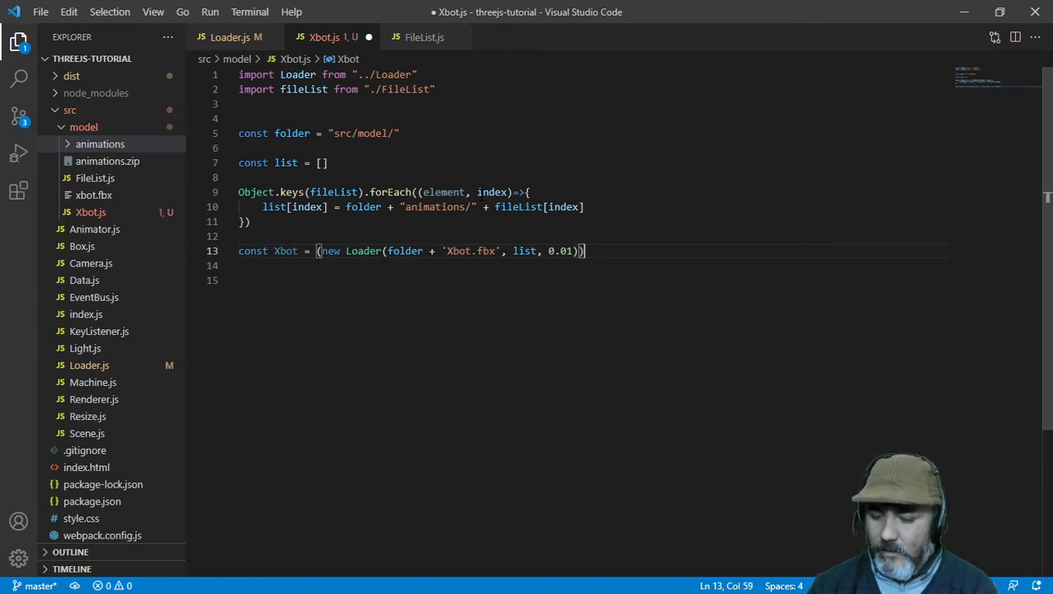
Step: Append .getModel() to the Loader, add export default Xbot, and save Xbot.js
{"action": "type", "text": "."}
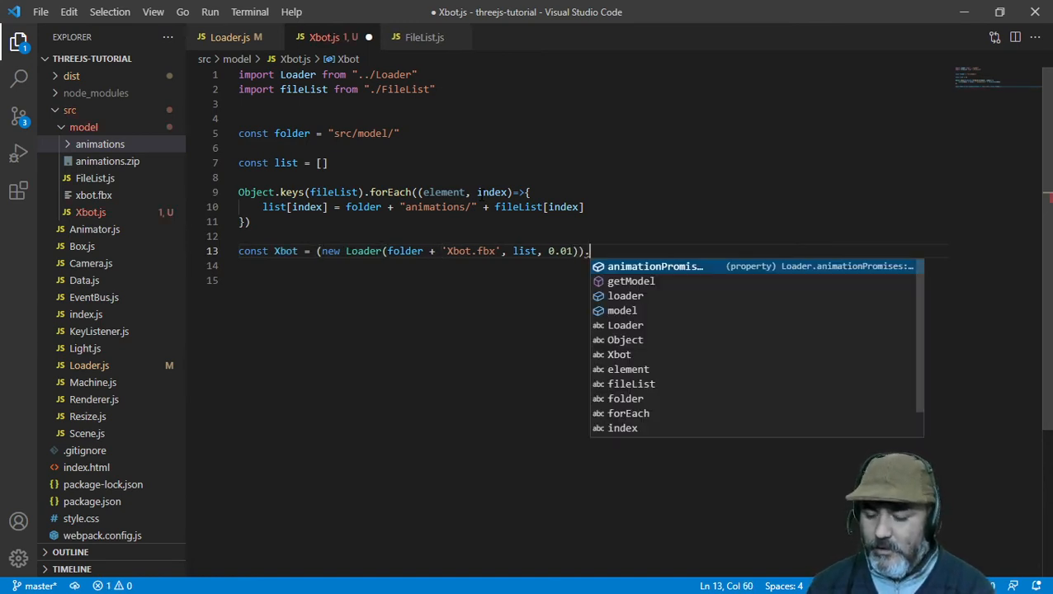
{"action": "type", "text": "getModel()"}
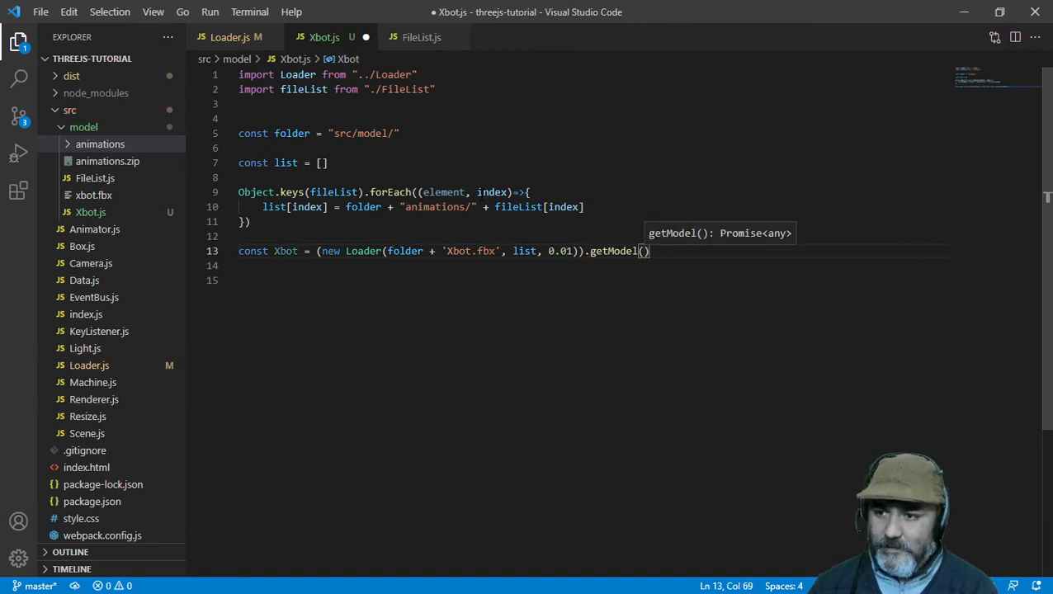
{"action": "type", "text": "export default"}
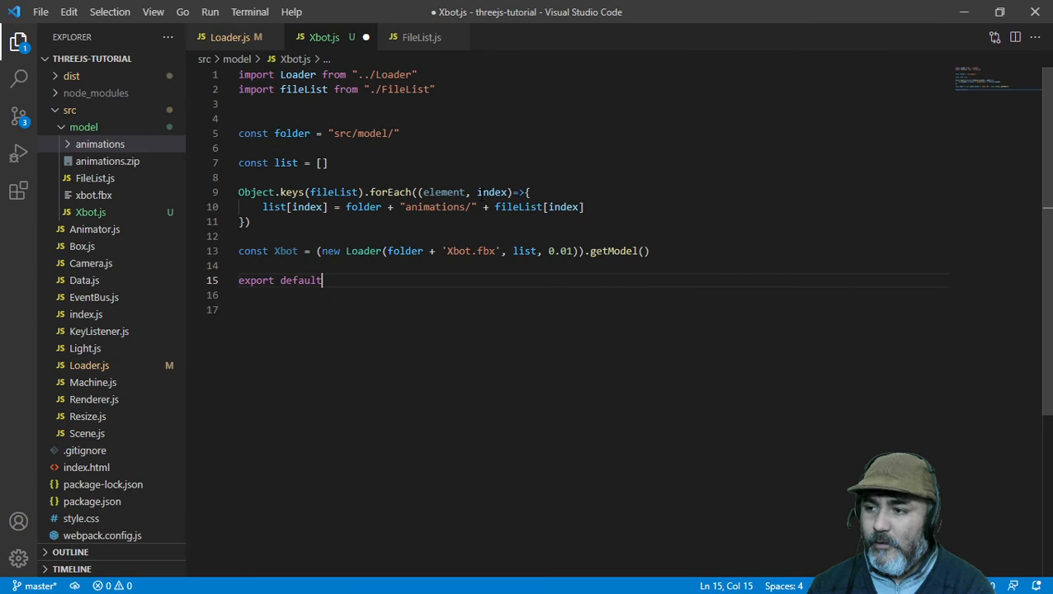
{"action": "type", "text": "Xbot"}
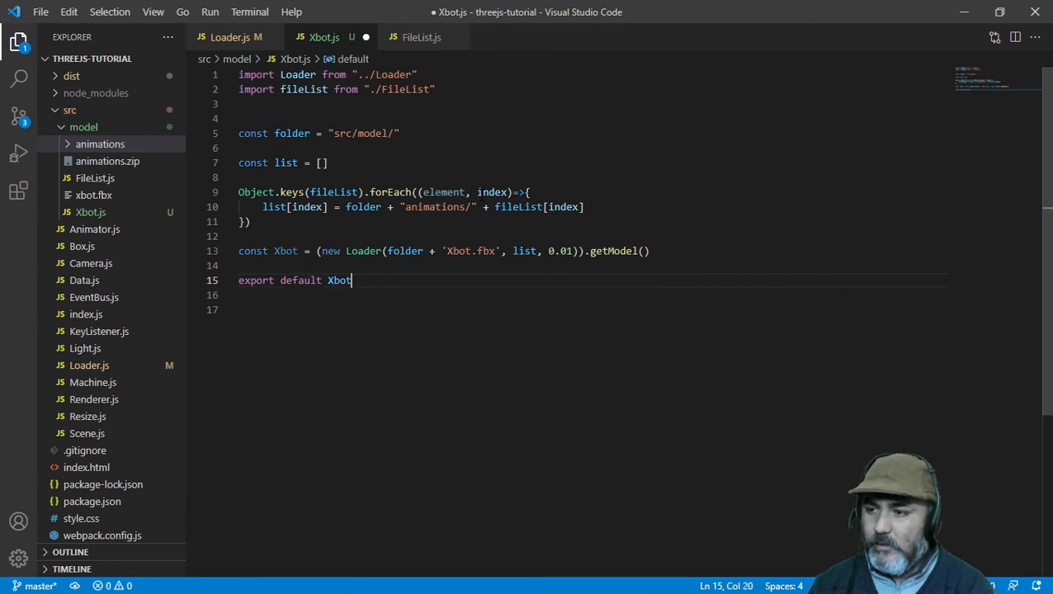
{"action": "key", "text": "ctrl+s"}
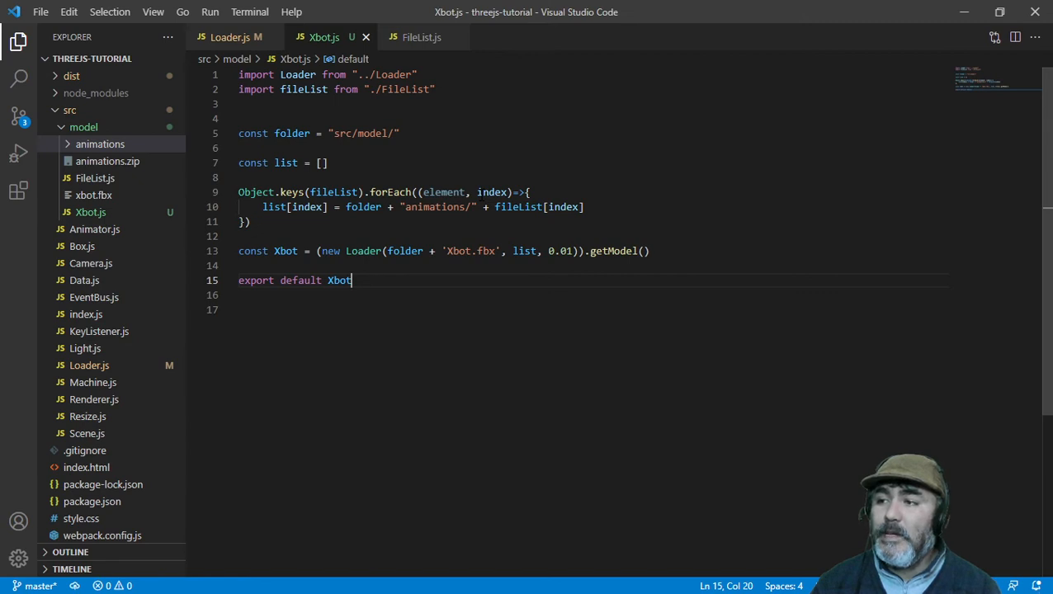
{"action": "mouse_move", "coordinate": [366, 36]}
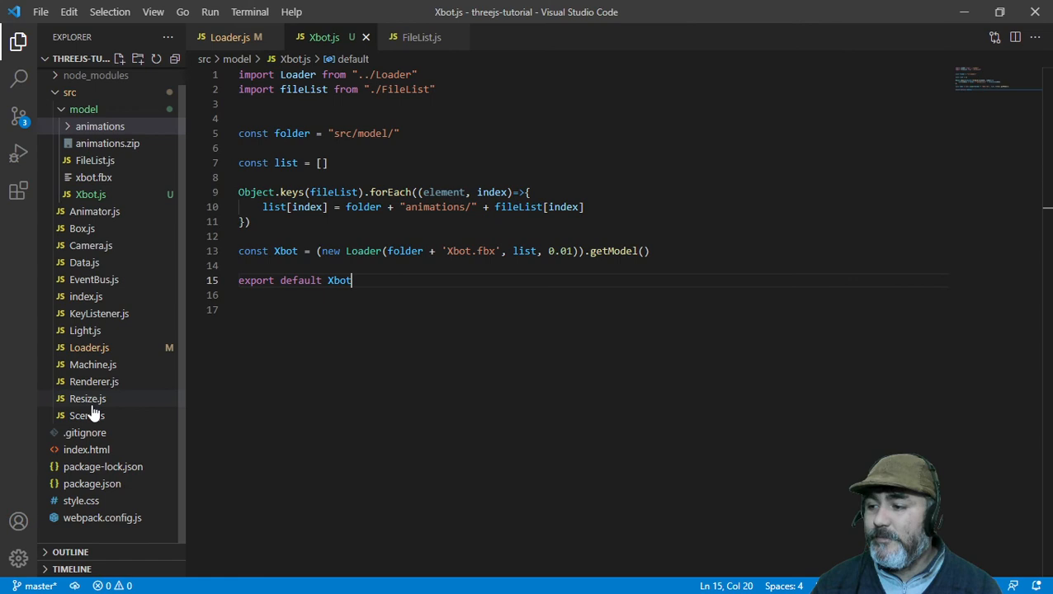
{"action": "mouse_move", "coordinate": [93, 330]}
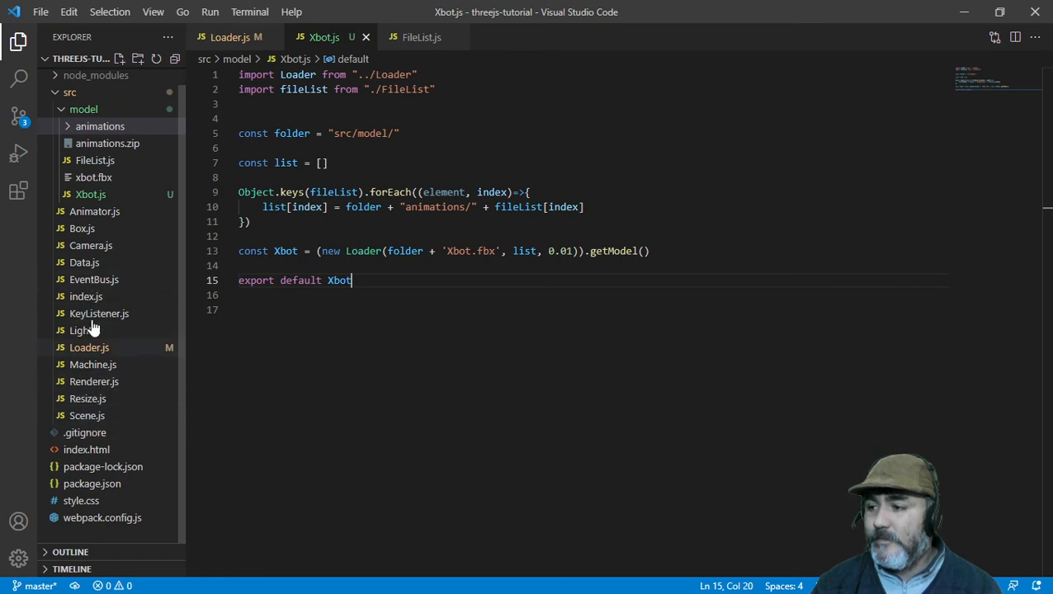
Step: Switch to index.js showing the existing model.then block
{"action": "left_click", "coordinate": [86, 296]}
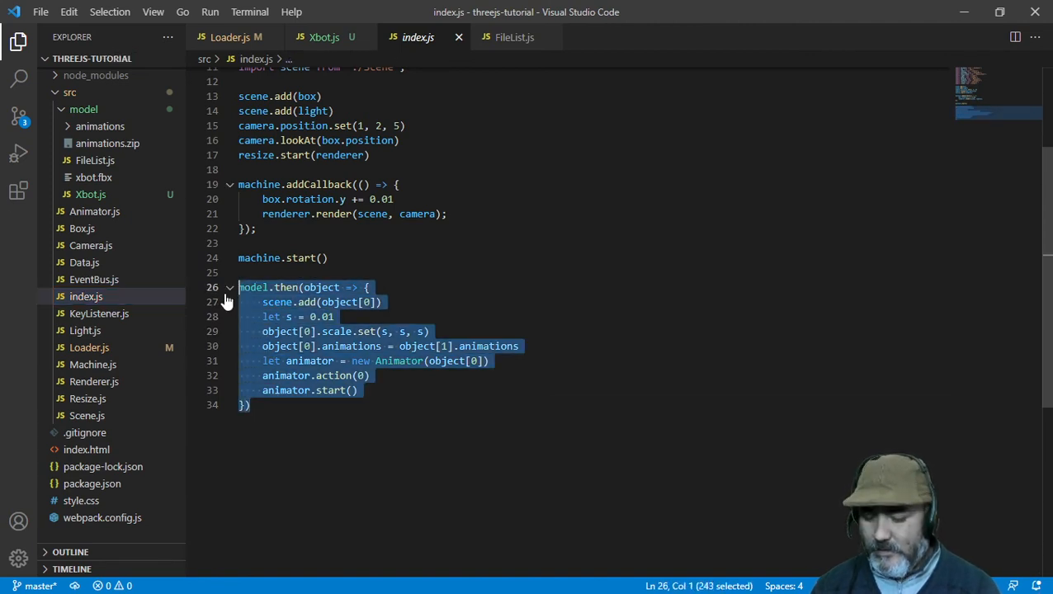
Step: Comment out the old model.then block and write Xbot.then(object=>{ scene.add(object) }) above it
{"action": "key", "text": "ctrl+/"}
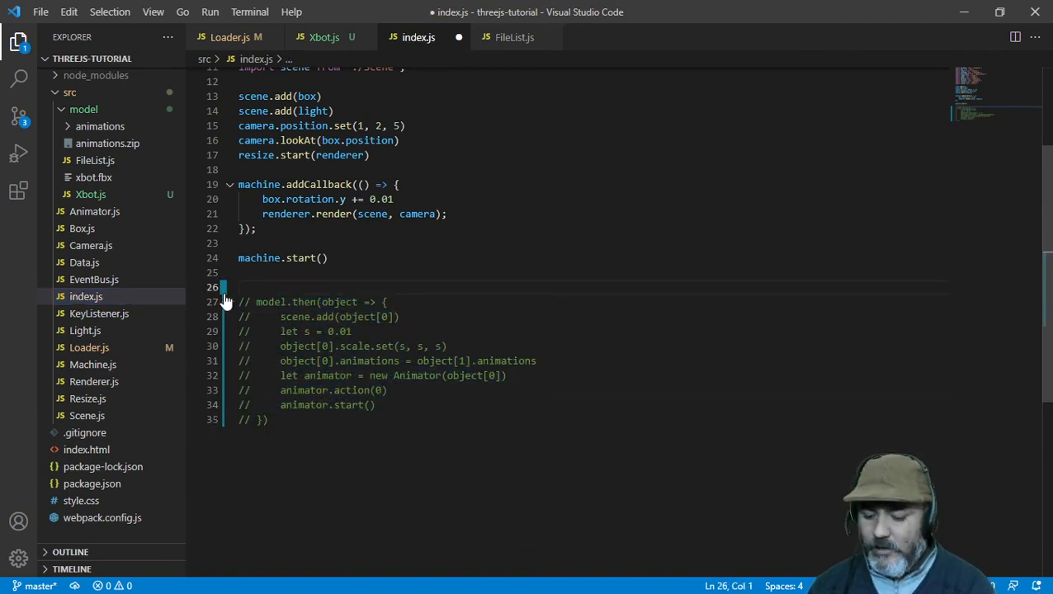
{"action": "type", "text": "XB"}
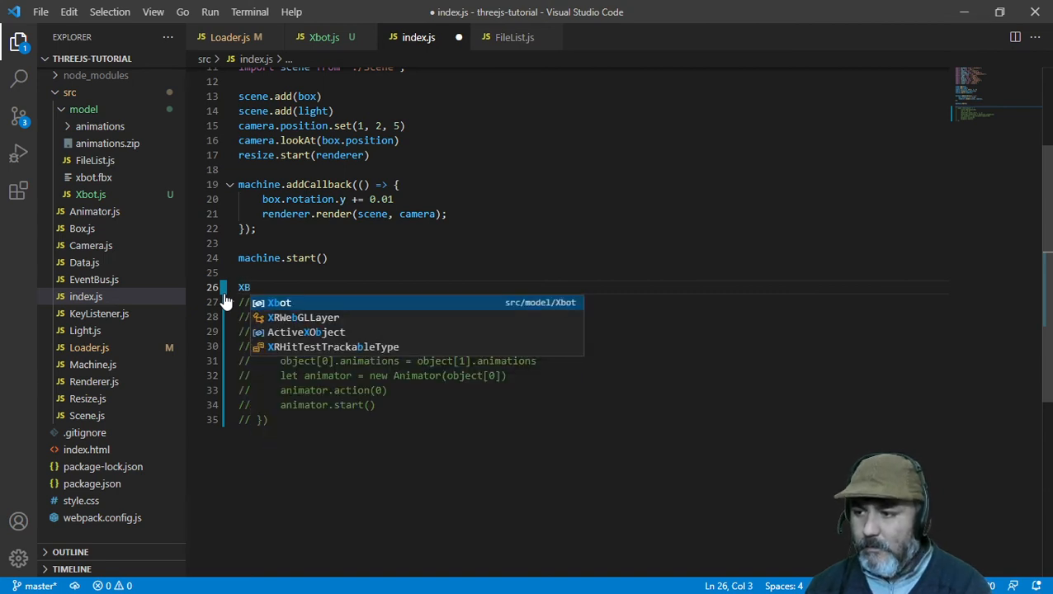
{"action": "type", "text": "ot."}
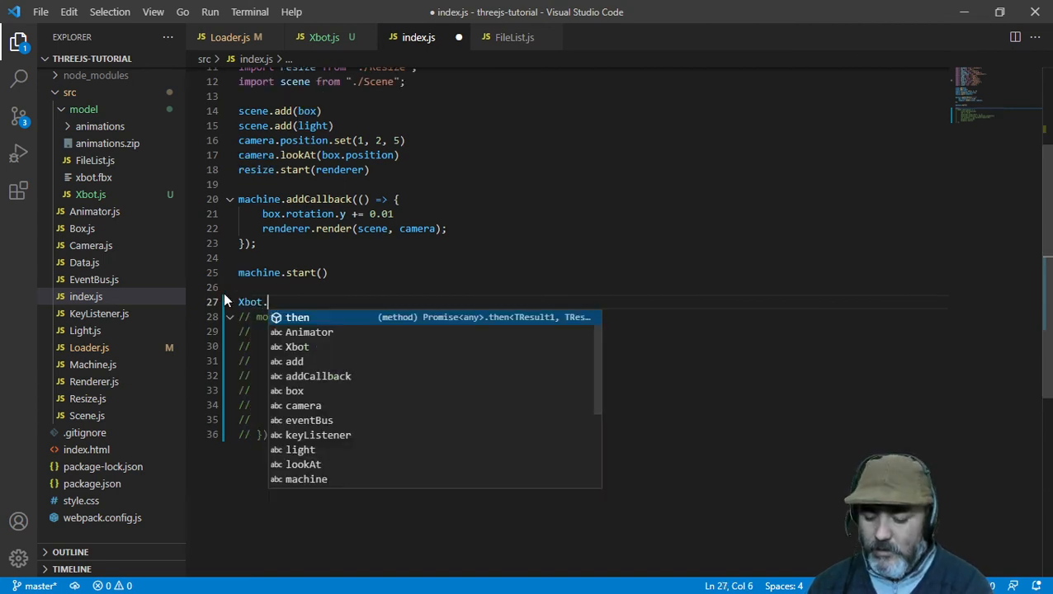
{"action": "key", "text": "Tab"}
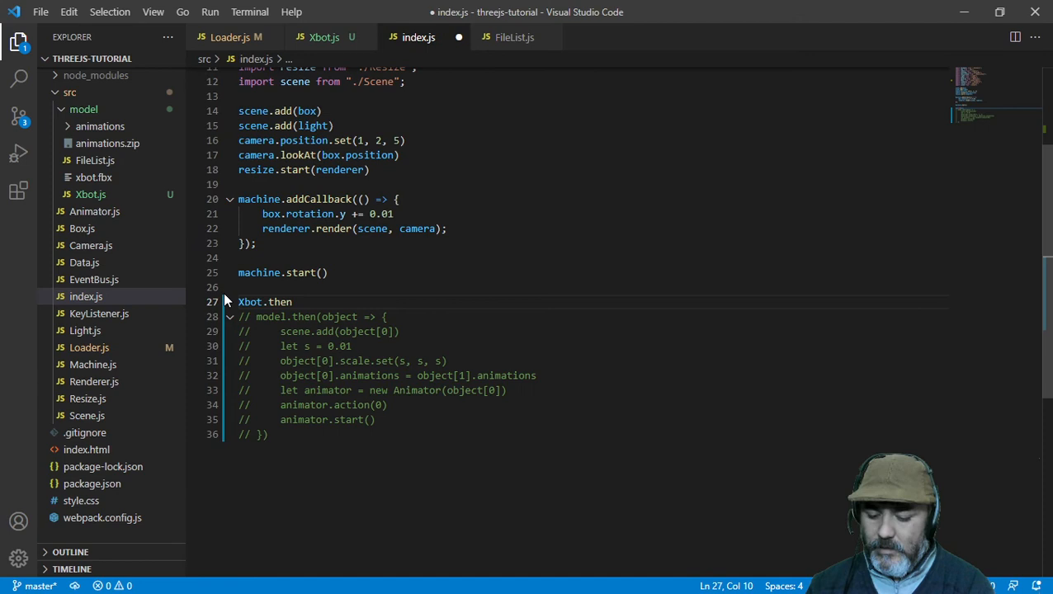
{"action": "type", "text": "(obj"}
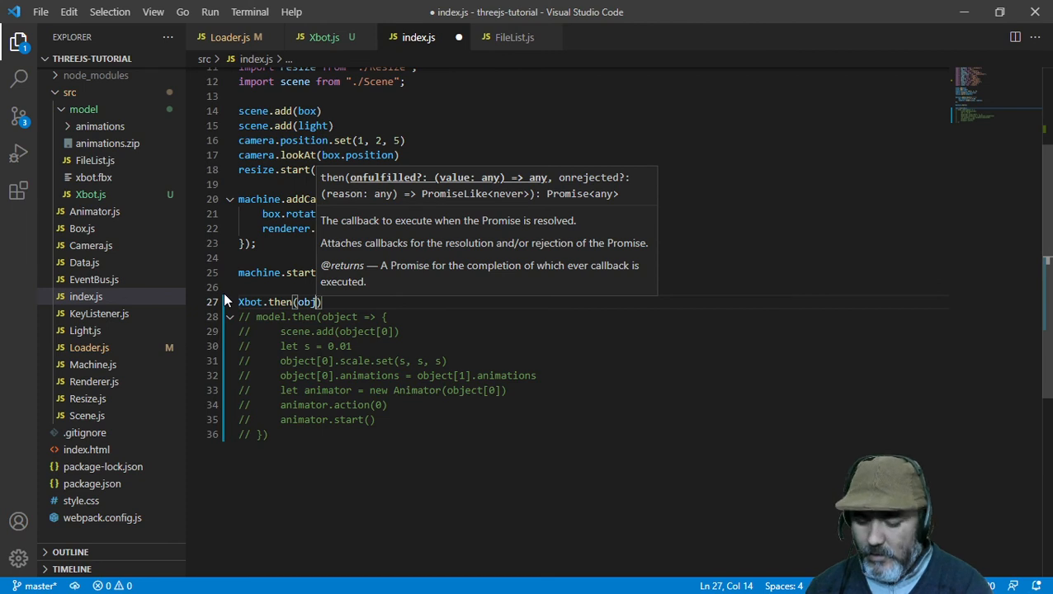
{"action": "type", "text": "ect"}
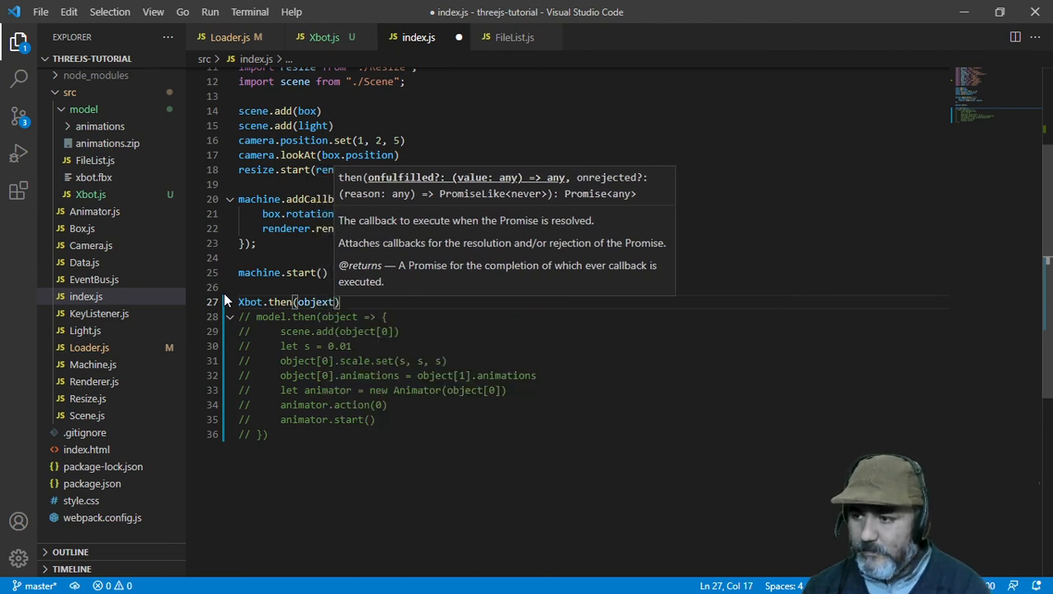
{"action": "type", "text": "="}
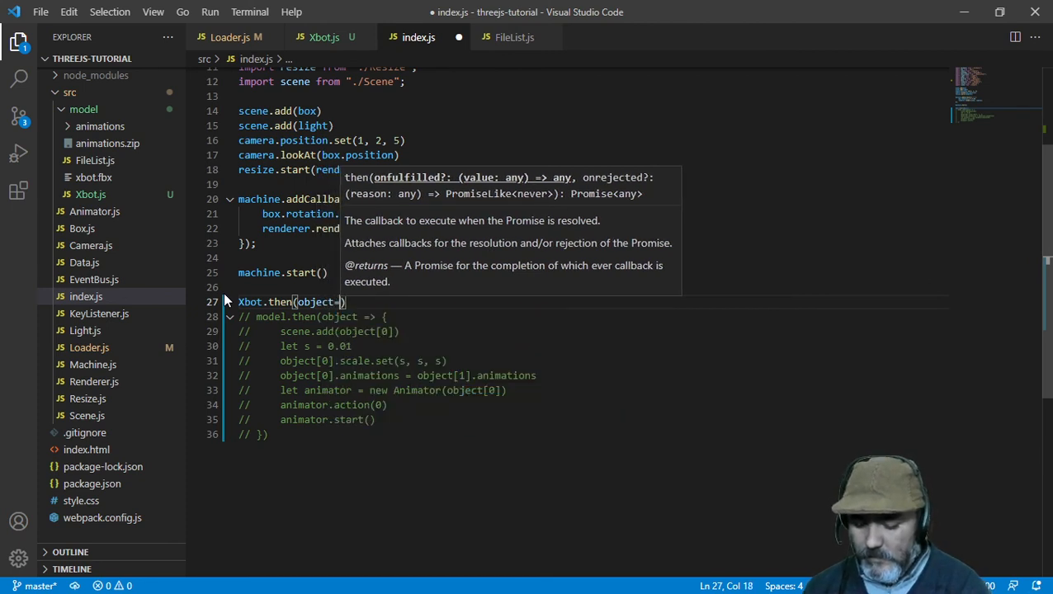
{"action": "type", "text": "{"}
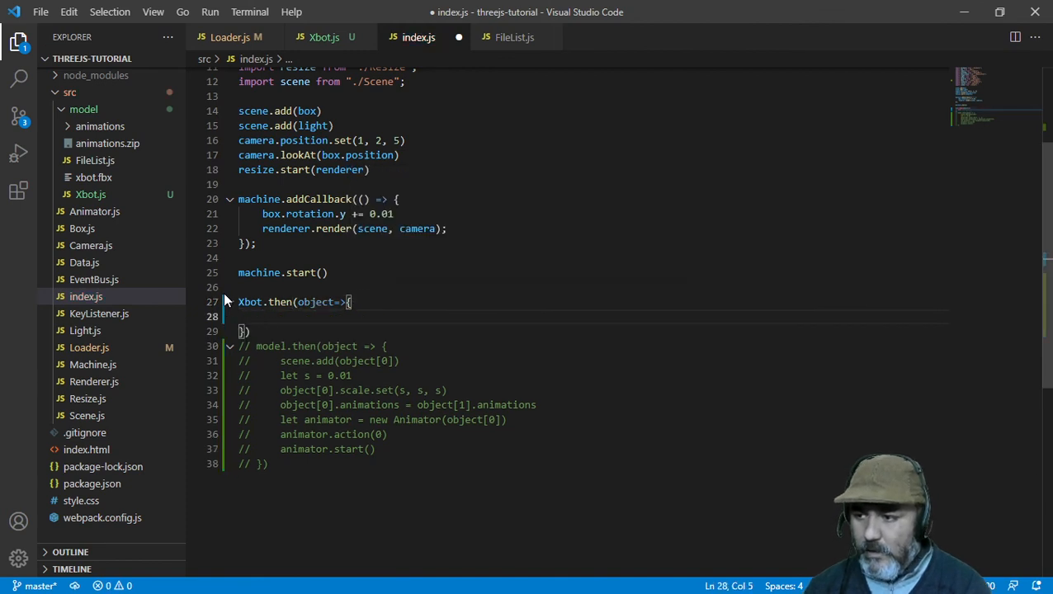
{"action": "type", "text": "add"}
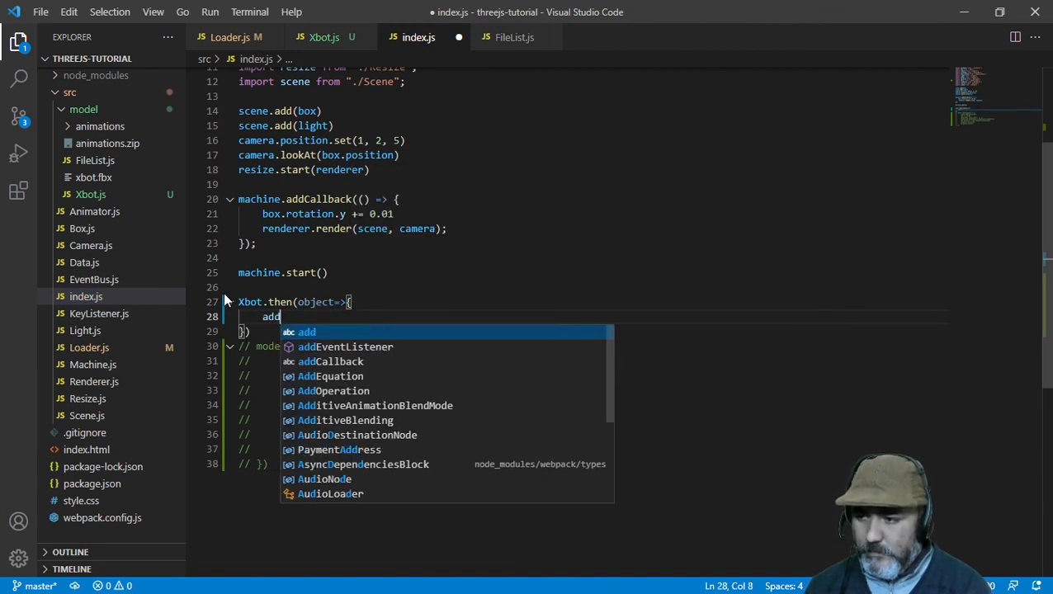
{"action": "type", "text": "scene."}
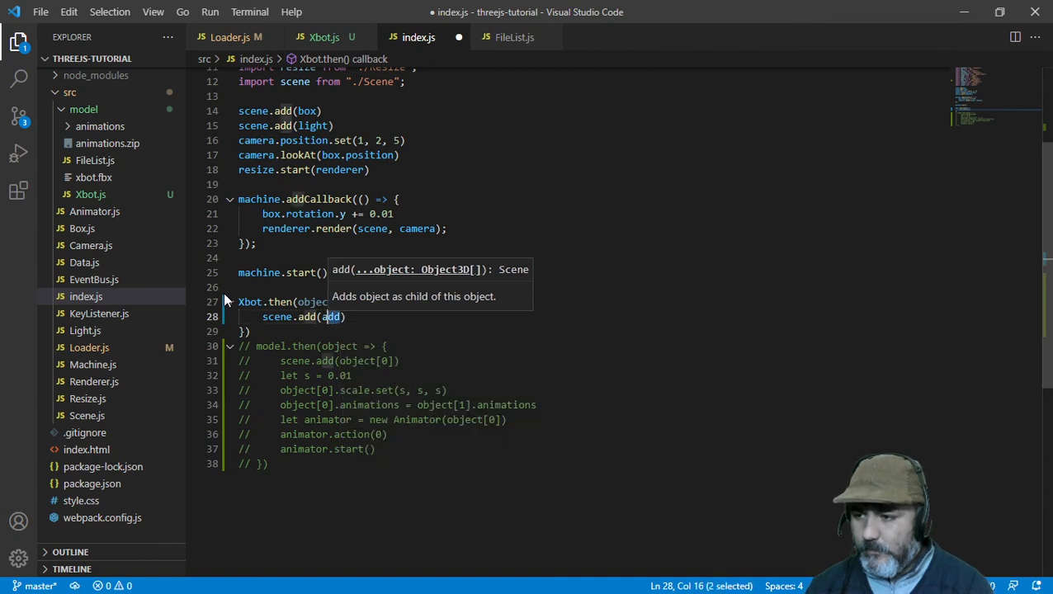
{"action": "type", "text": "object"}
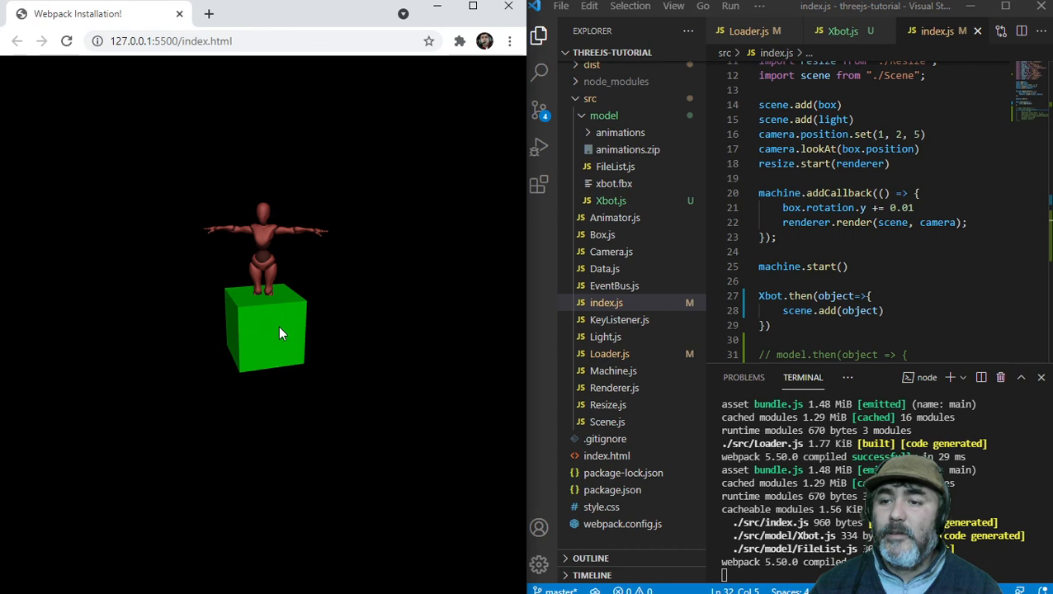
{"action": "mouse_move", "coordinate": [475, 242]}
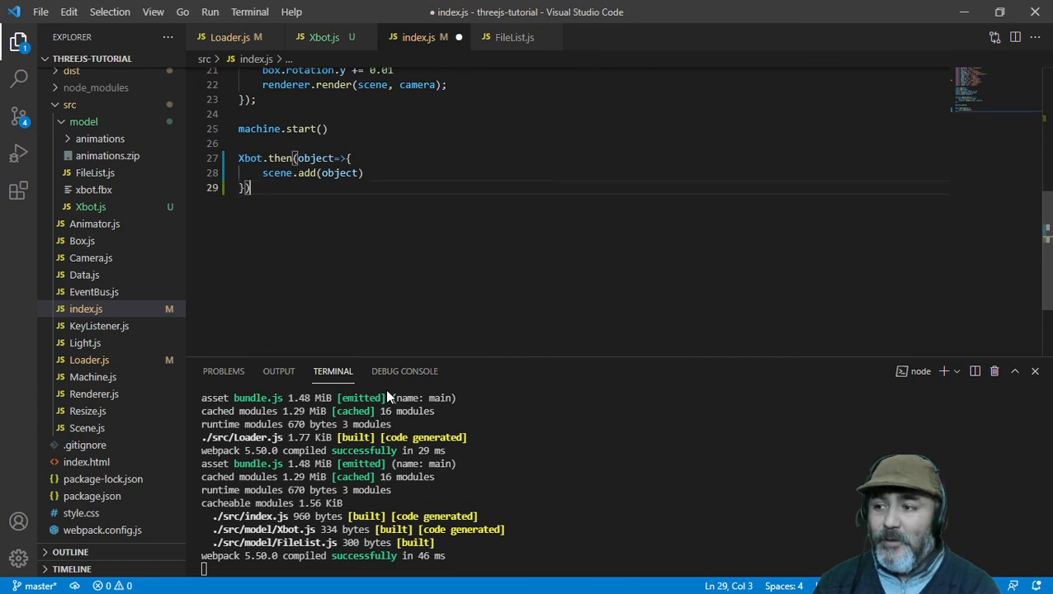
{"action": "mouse_move", "coordinate": [503, 275]}
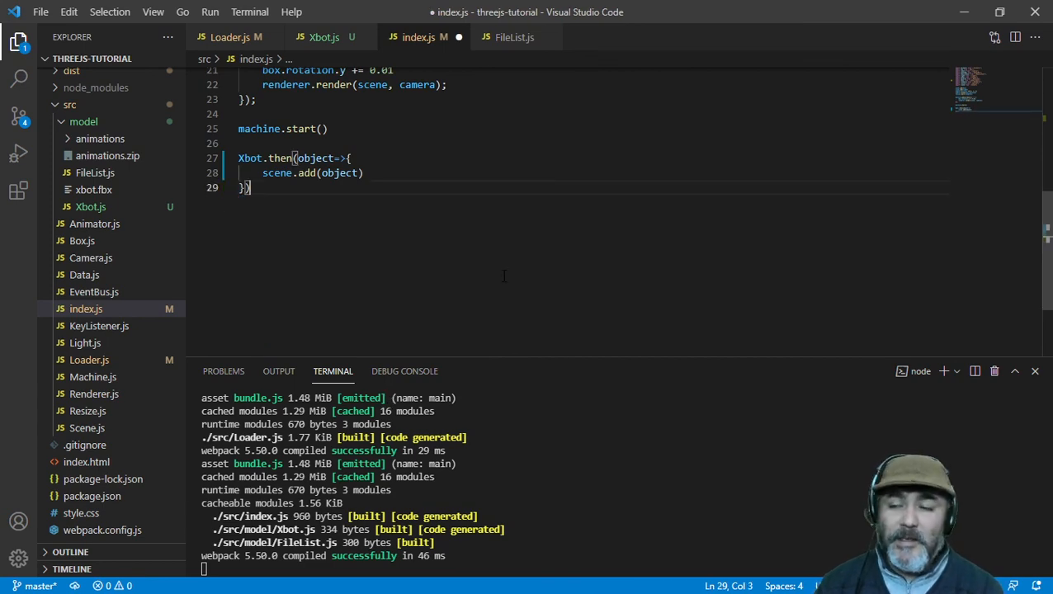